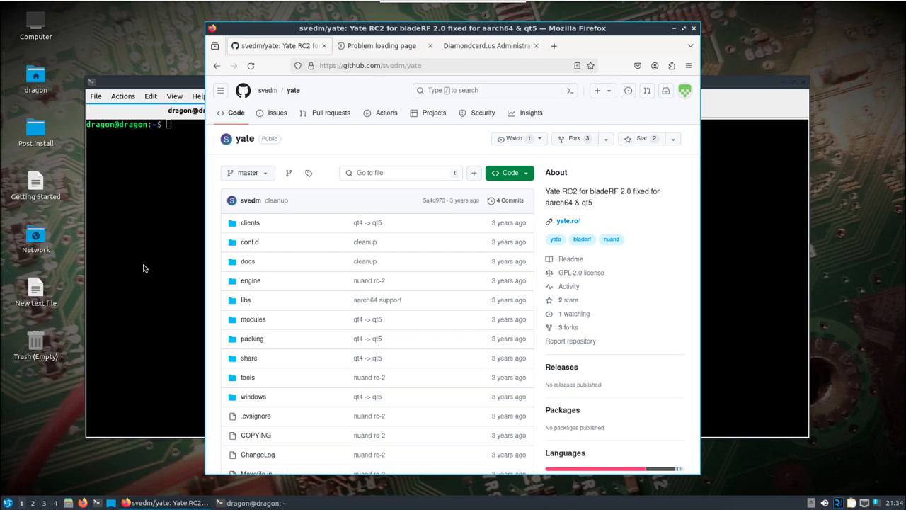
{"action": "mouse_move", "coordinate": [509, 172]}
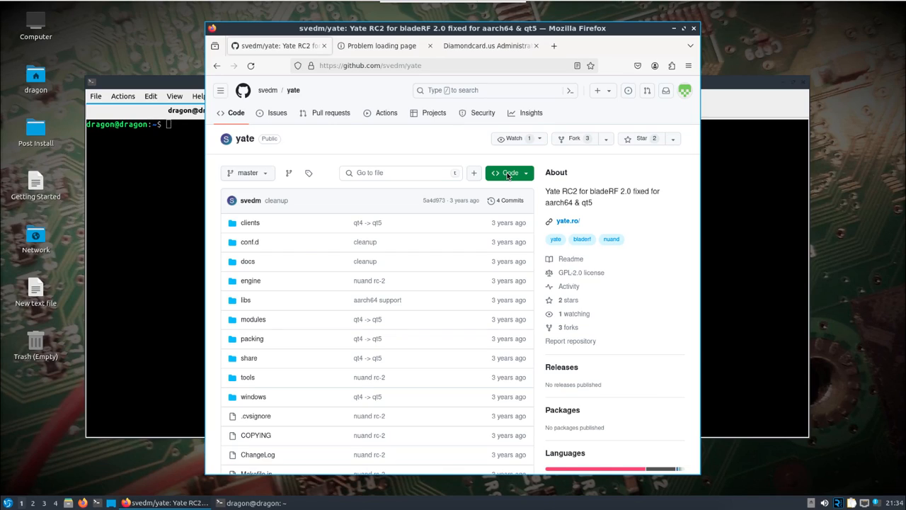
- Copy the svedm/yate HTTPS clone URL from the green Code menu
{"action": "left_click", "coordinate": [509, 173]}
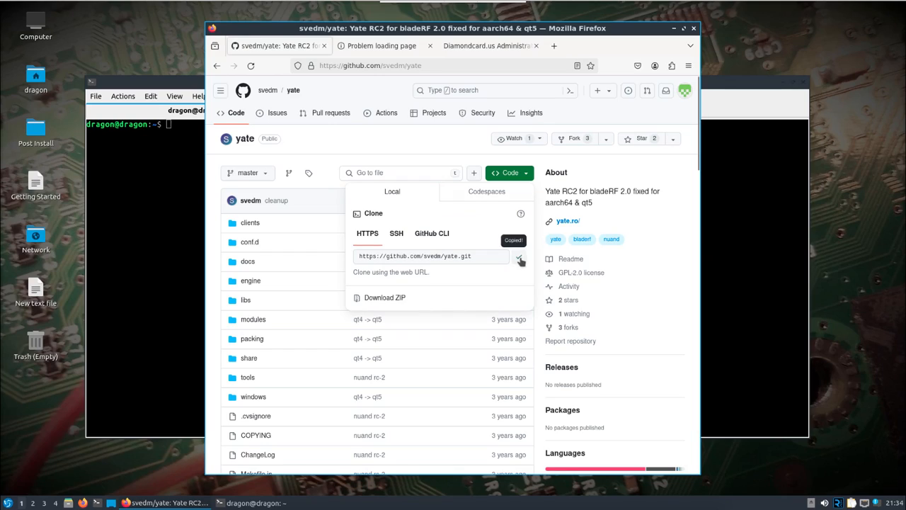
{"action": "mouse_move", "coordinate": [605, 210]}
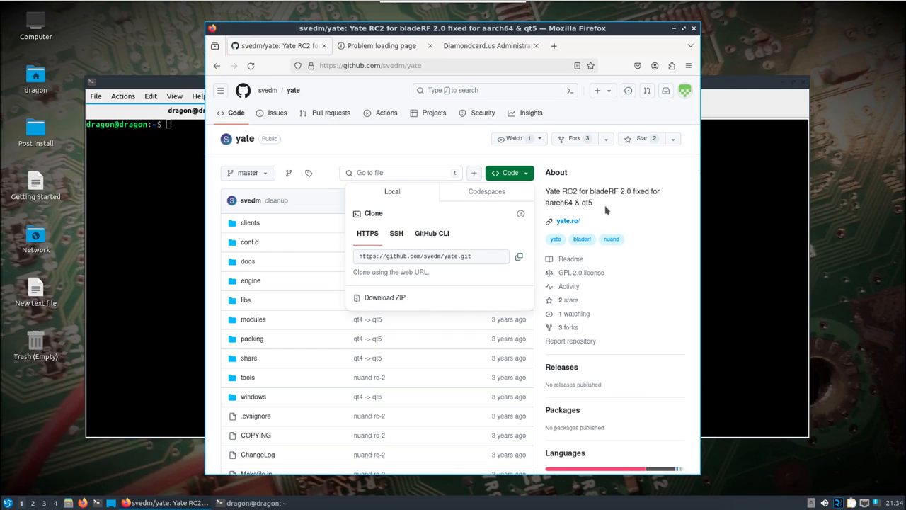
{"action": "mouse_move", "coordinate": [602, 211]}
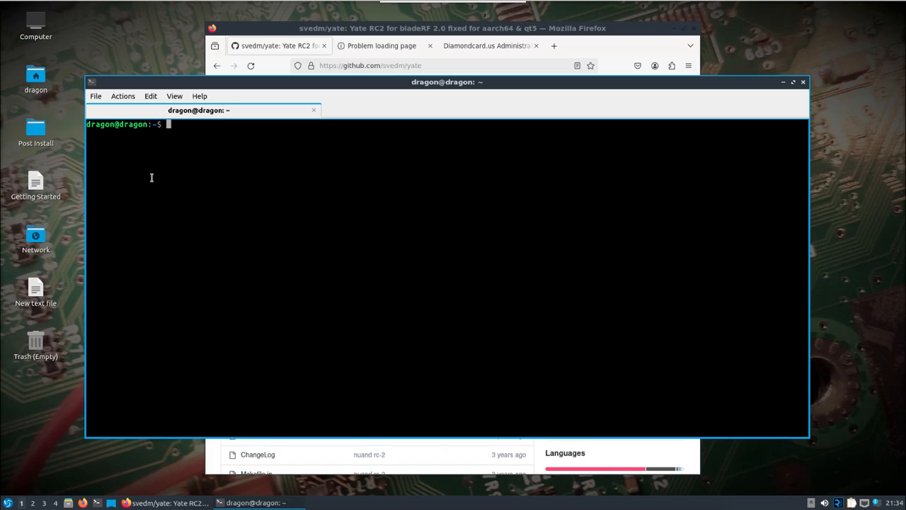
- Enter the existing yate/ folder and run autogen.sh and ./configure
{"action": "type", "text": "cd"}
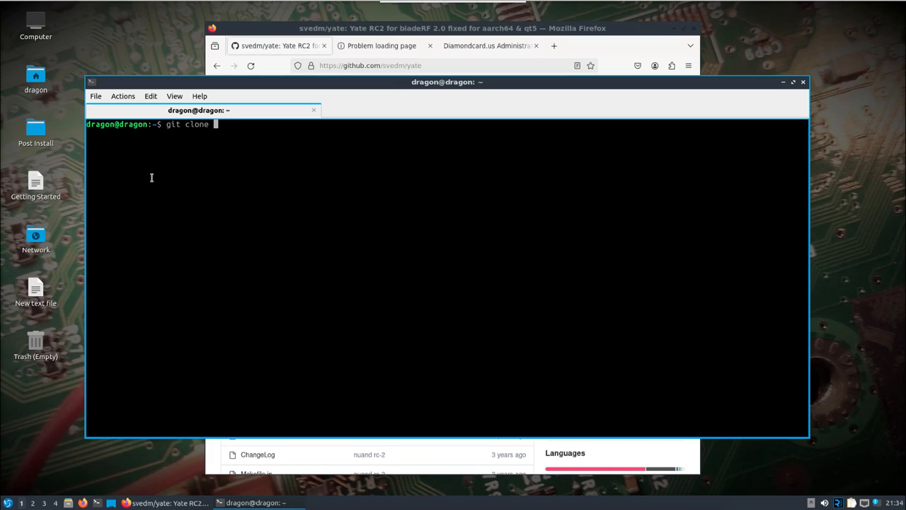
{"action": "type", "text": "https://github.com/svedm/yate.git"}
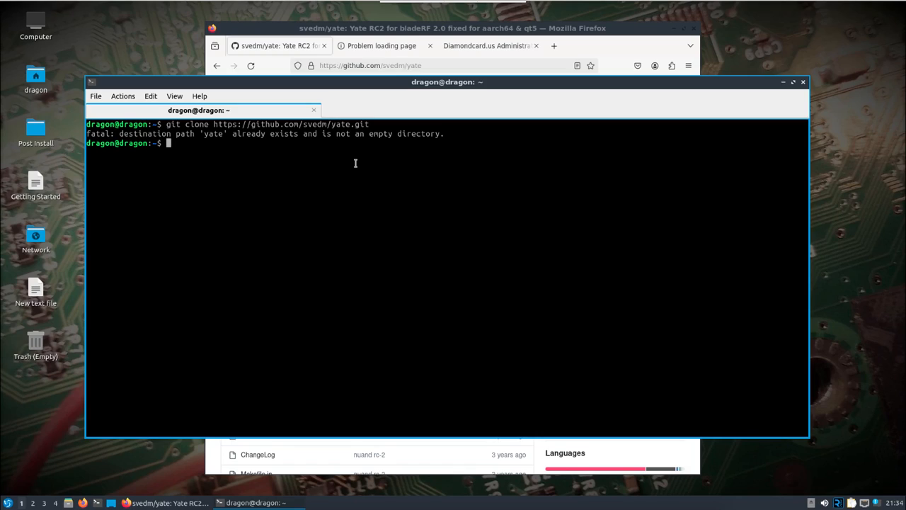
{"action": "type", "text": "cd yate/"}
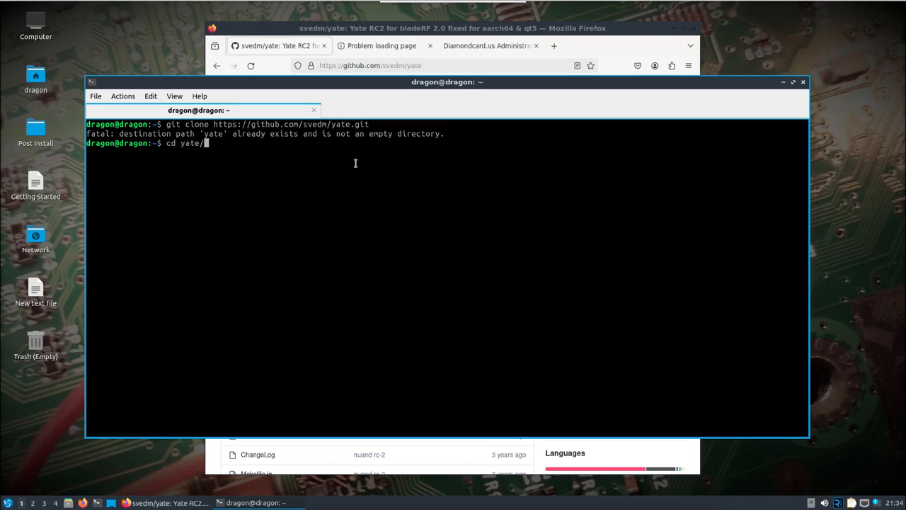
{"action": "type", "text": "au"}
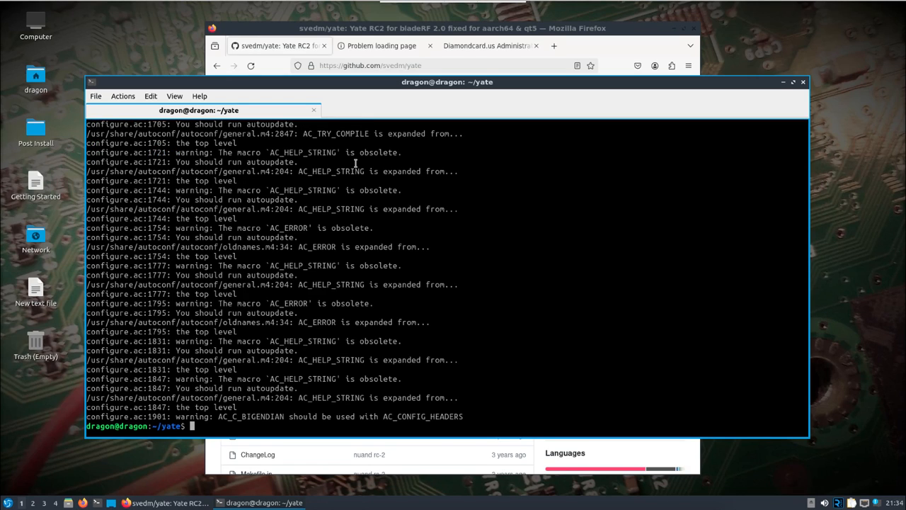
{"action": "type", "text": "./configure"}
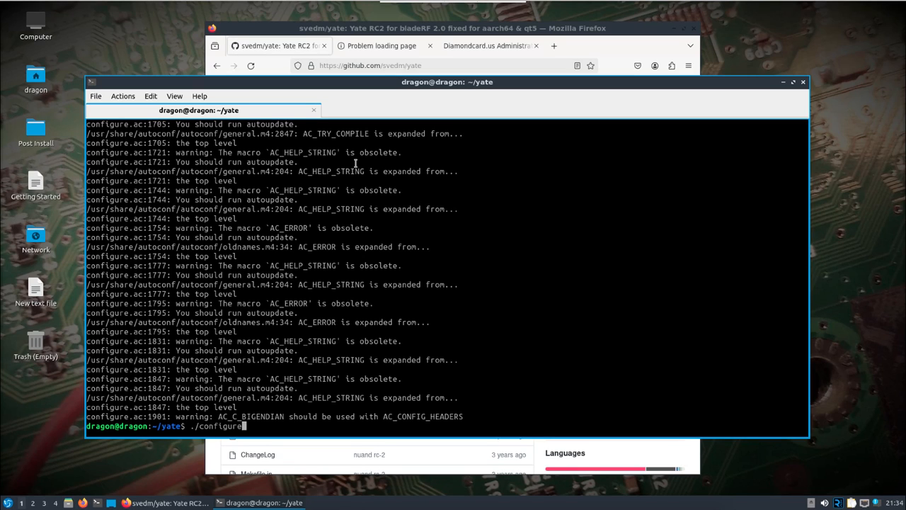
{"action": "key", "text": "Return"}
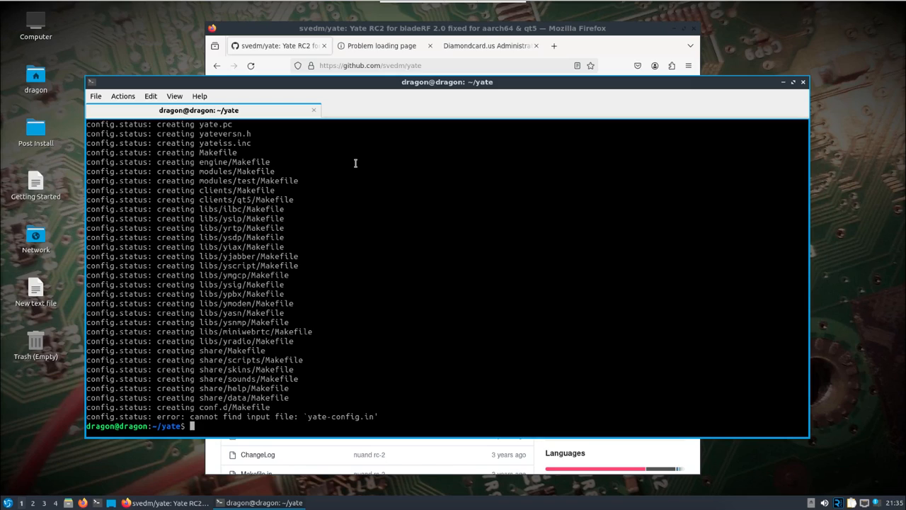
- Compile Yate with make -j4
{"action": "type", "text": "make -"}
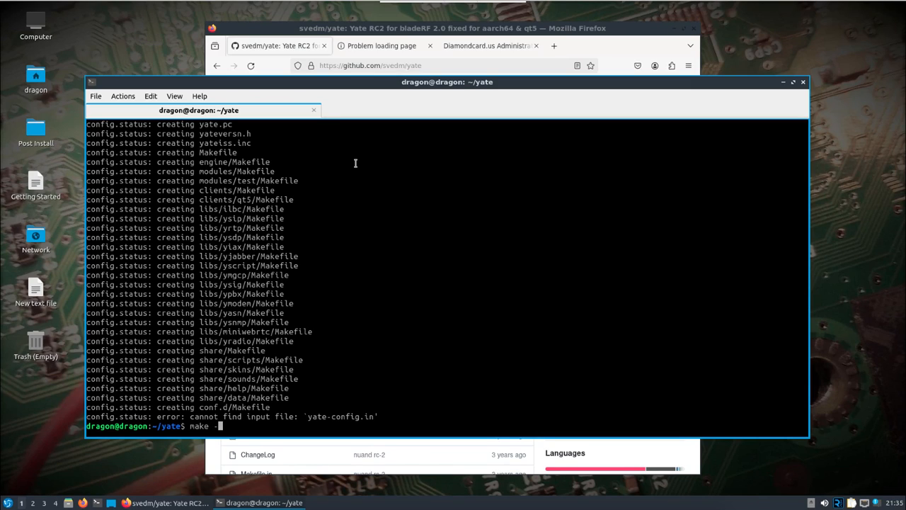
{"action": "type", "text": "4"}
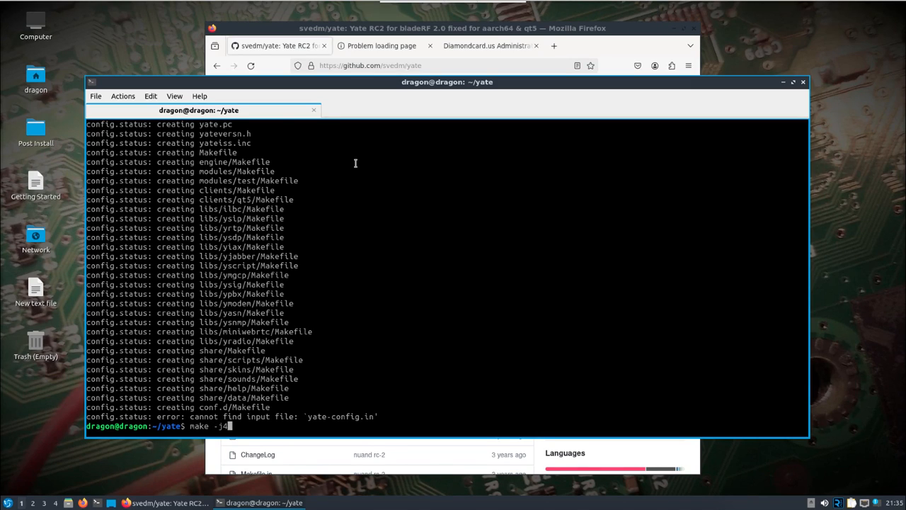
{"action": "key", "text": "Return"}
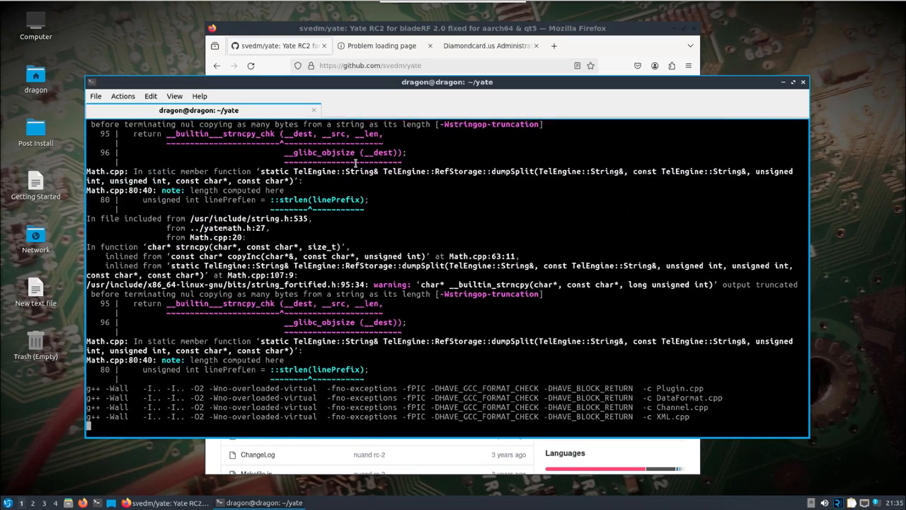
{"action": "scroll", "scroll_direction": "down", "scroll_amount": 3}
{"action": "type", "text": "sudo"}
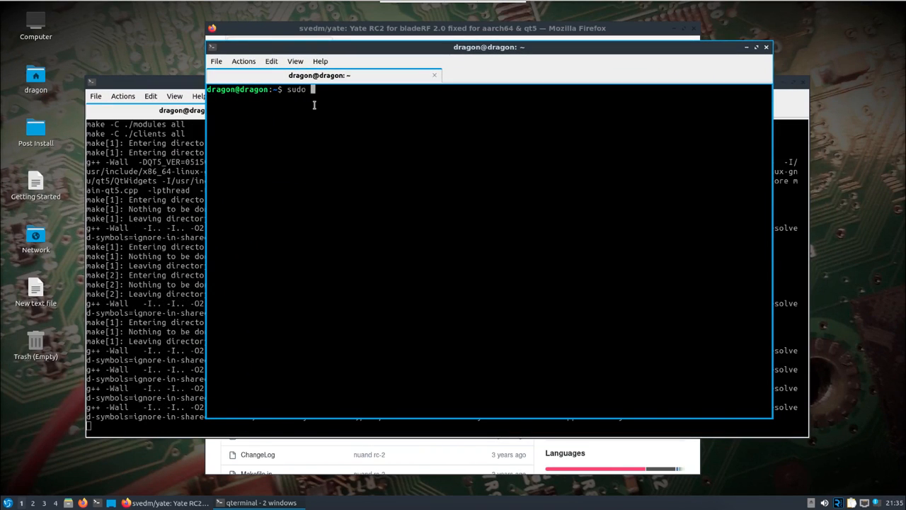
- Restart Apache with sudo /etc/init.d/apache2 restart in a second terminal
{"action": "type", "text": "/etc/nit."}
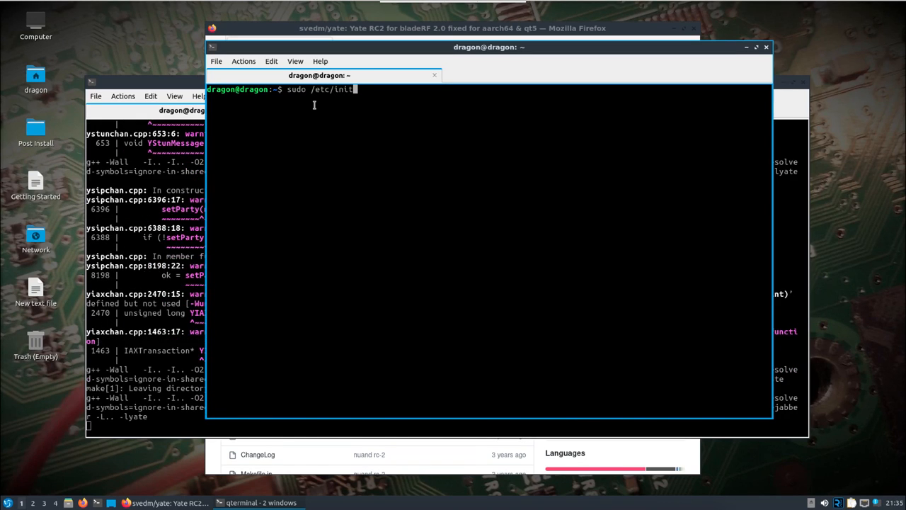
{"action": "type", "text": ".d/apache"}
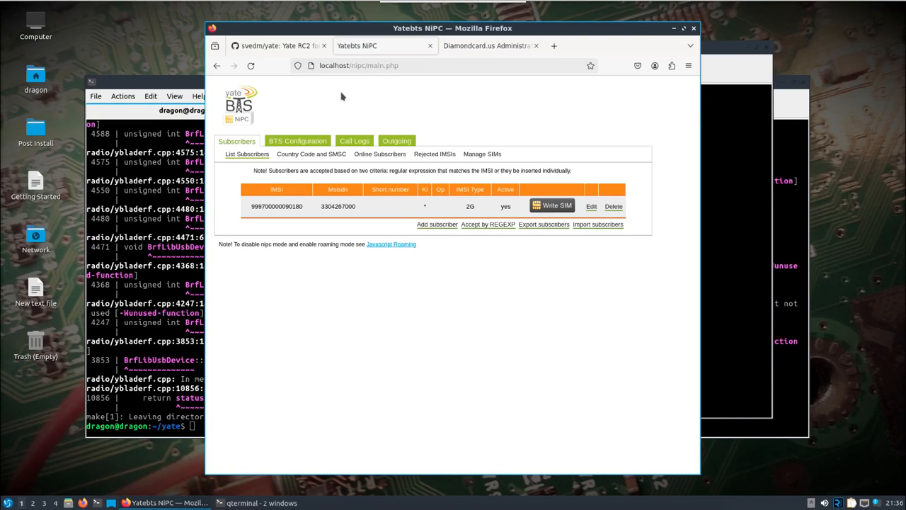
{"action": "mouse_move", "coordinate": [186, 144]}
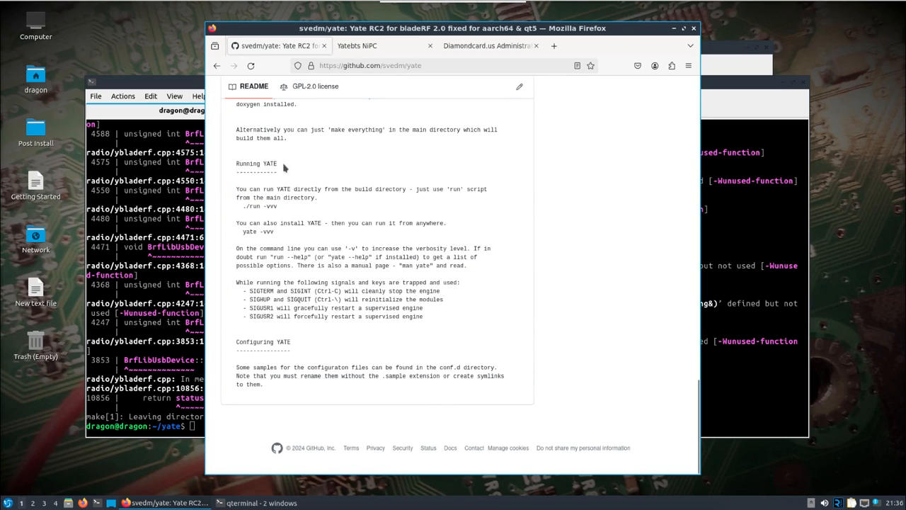
- Scroll the svedm/yate README up to the 'To build Yate' section
{"action": "scroll", "scroll_direction": "up", "scroll_amount": 3}
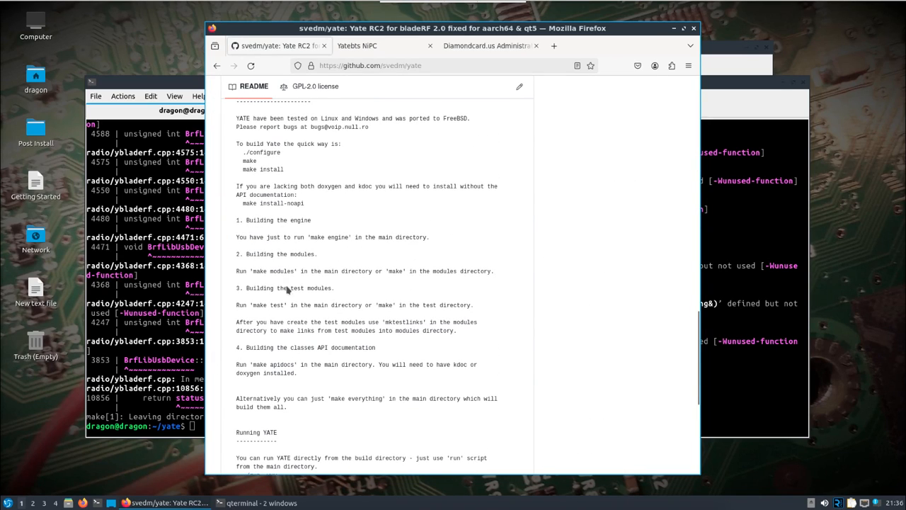
{"action": "double_click", "coordinate": [274, 203]}
{"action": "type", "text": "sudo"}
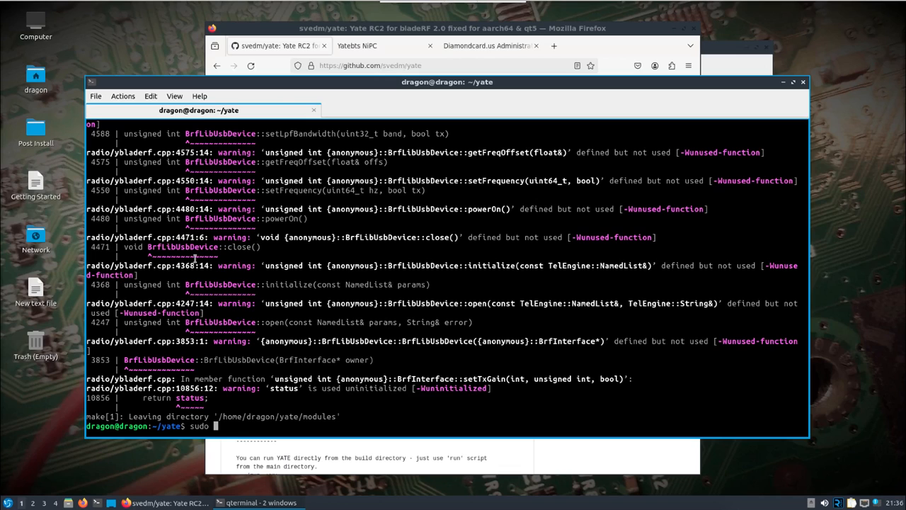
- Run sudo make install-noapi, then sudo ldconfig in the yate build terminal
{"action": "type", "text": "make install-noapi"}
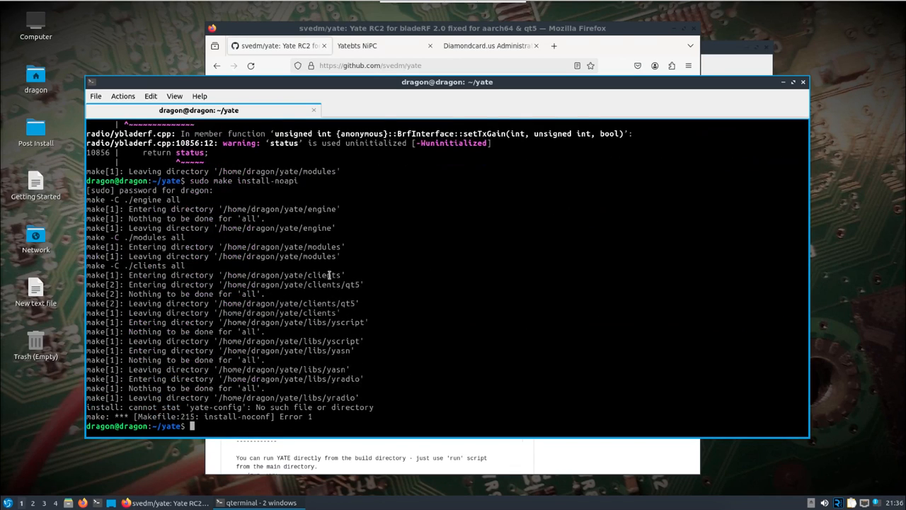
{"action": "mouse_move", "coordinate": [146, 232]}
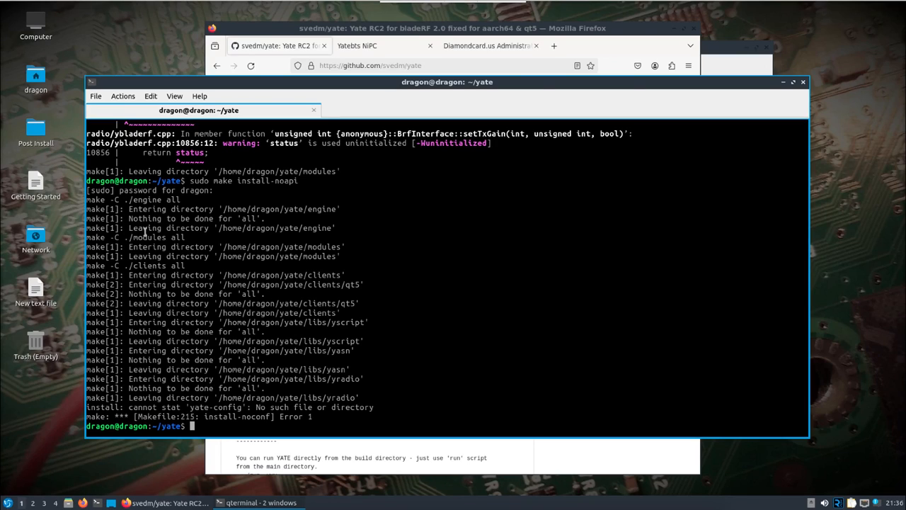
{"action": "mouse_move", "coordinate": [189, 362]}
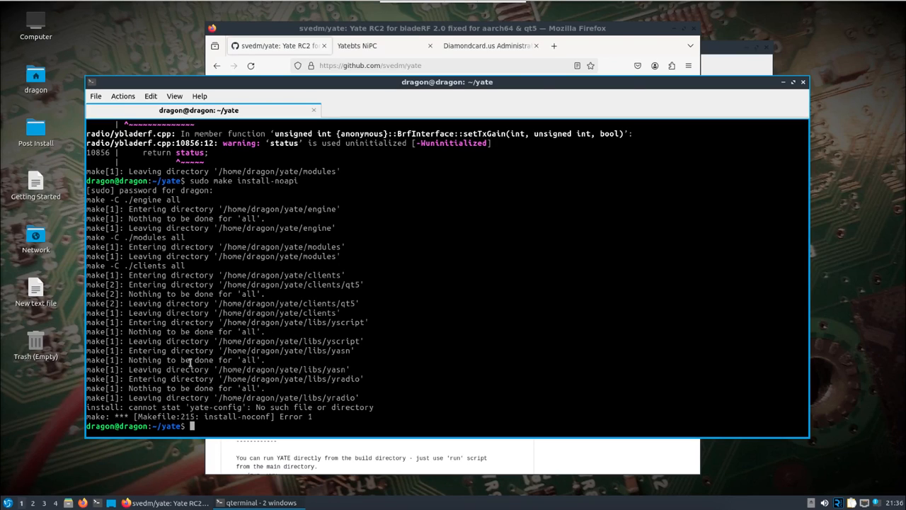
{"action": "mouse_move", "coordinate": [13, 498]}
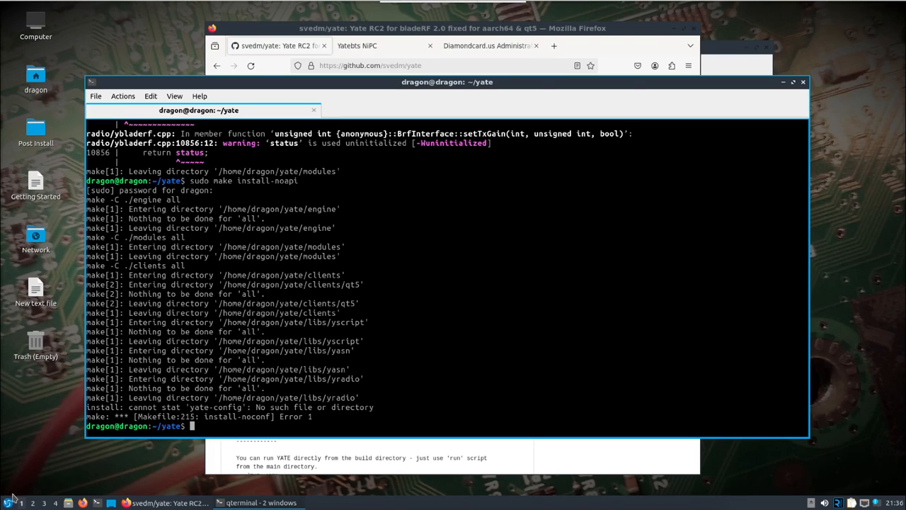
{"action": "left_click", "coordinate": [7, 502]}
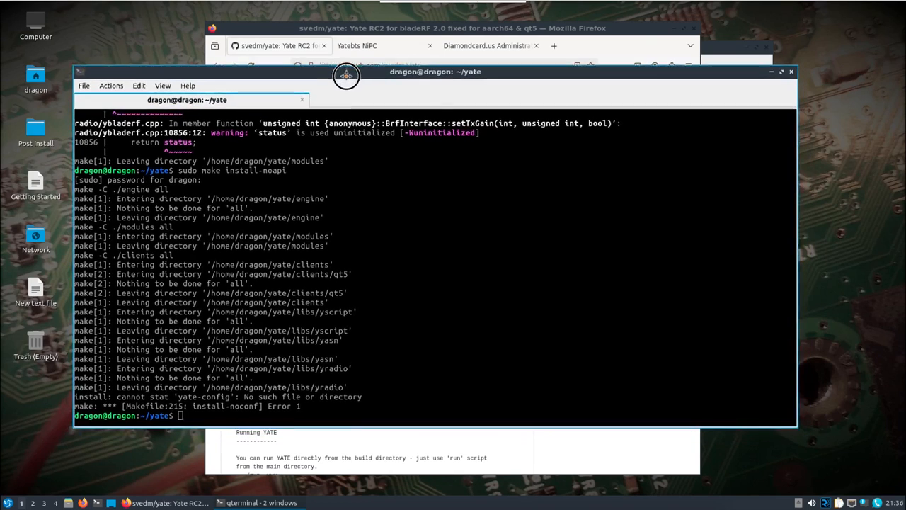
{"action": "left_click", "coordinate": [453, 28]}
{"action": "type", "text": "sud"}
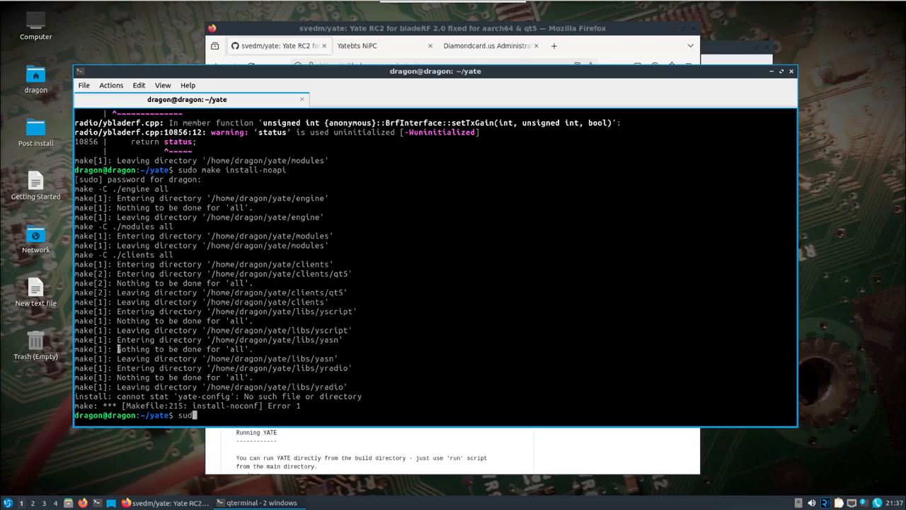
{"action": "type", "text": "ldconfig"}
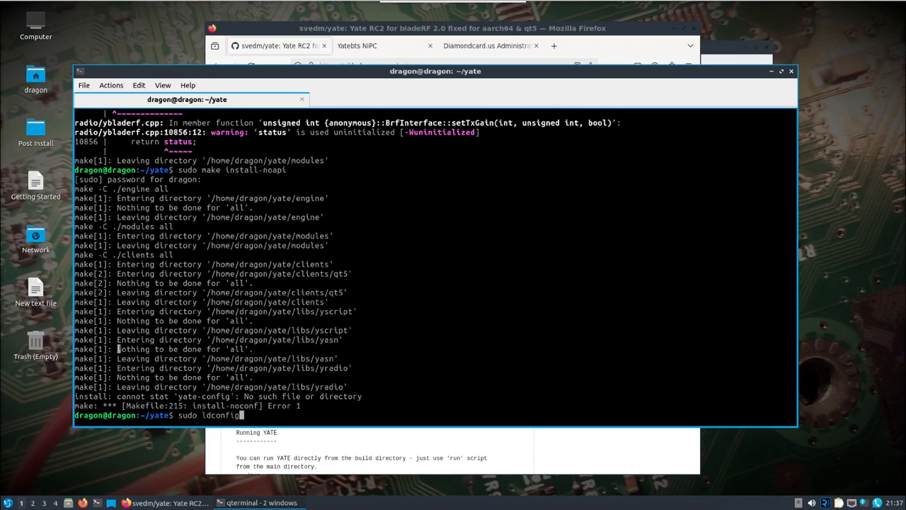
{"action": "key", "text": "Return"}
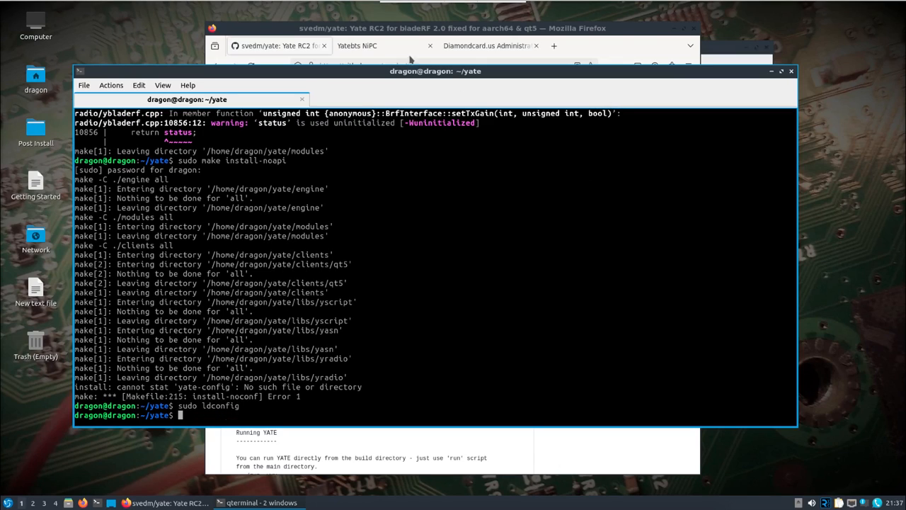
- Return to the Yatebts NiPC tab showing one active 2G subscriber
{"action": "left_click", "coordinate": [382, 45]}
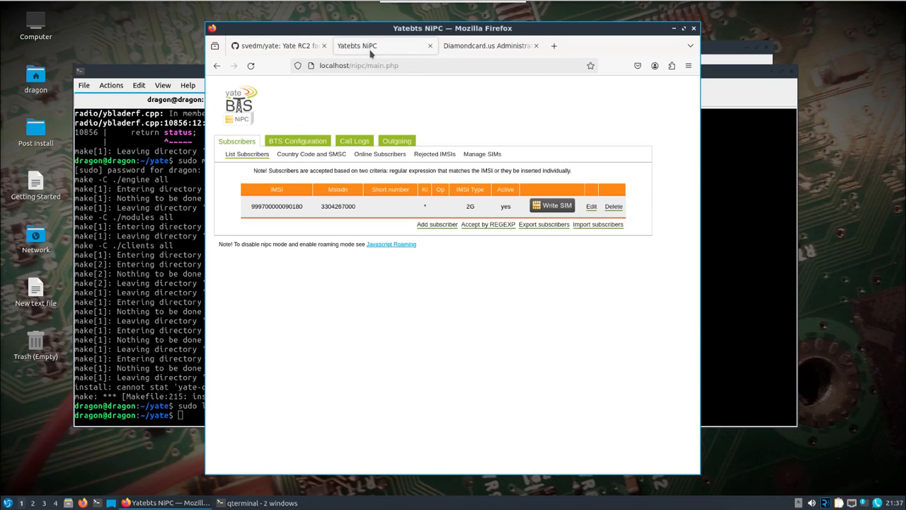
{"action": "mouse_move", "coordinate": [387, 125]}
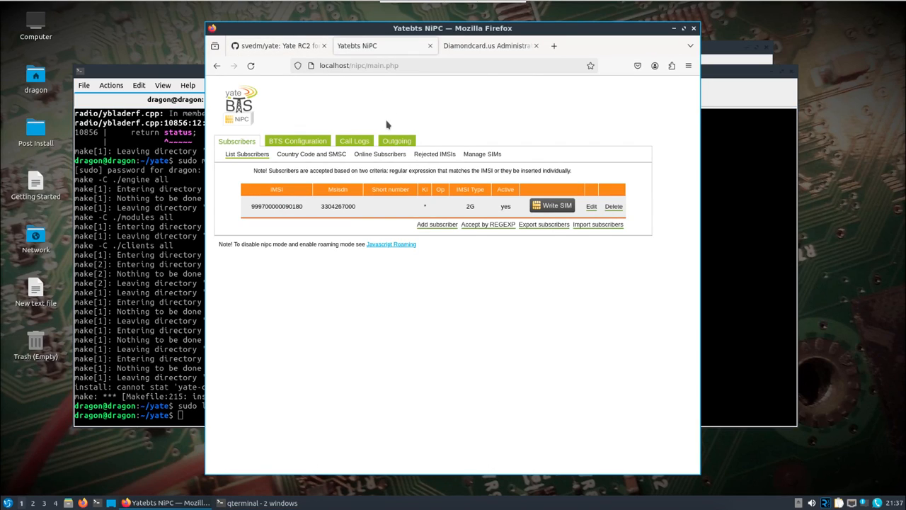
{"action": "mouse_move", "coordinate": [488, 224]}
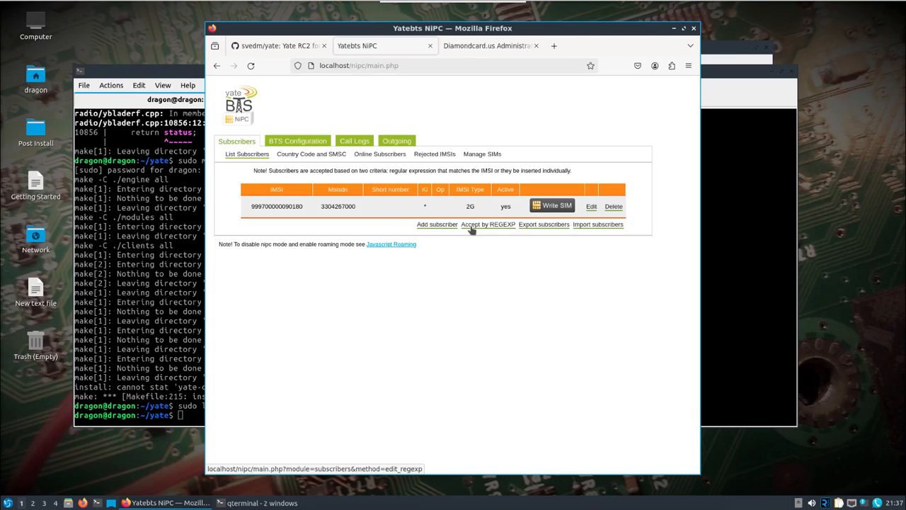
{"action": "mouse_move", "coordinate": [482, 287]}
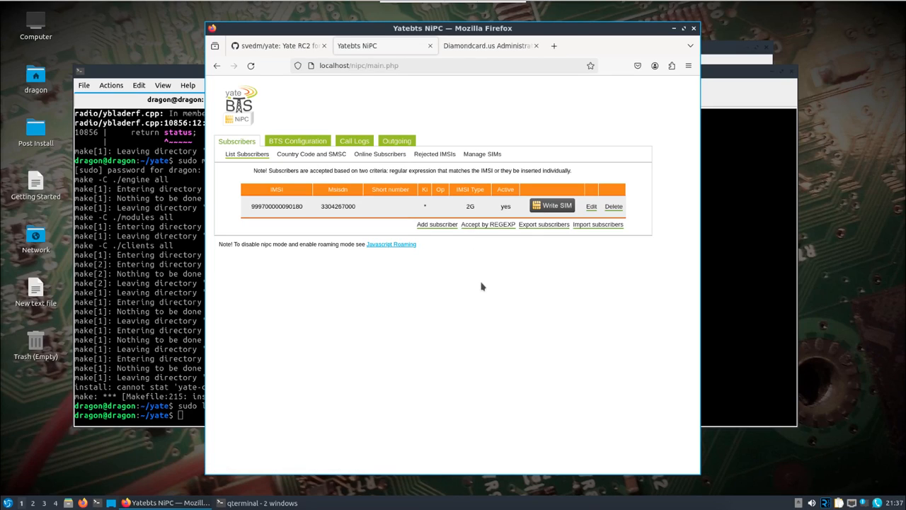
{"action": "mouse_move", "coordinate": [487, 224]}
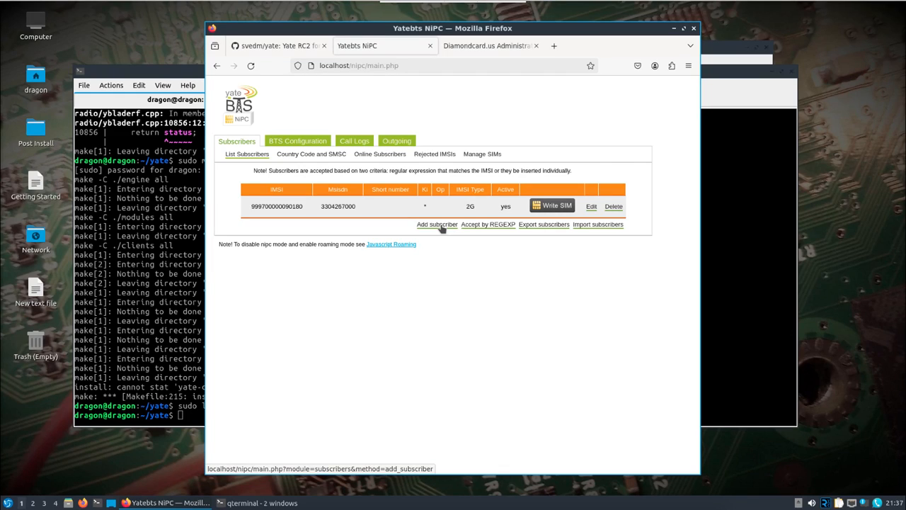
{"action": "left_click", "coordinate": [437, 224]}
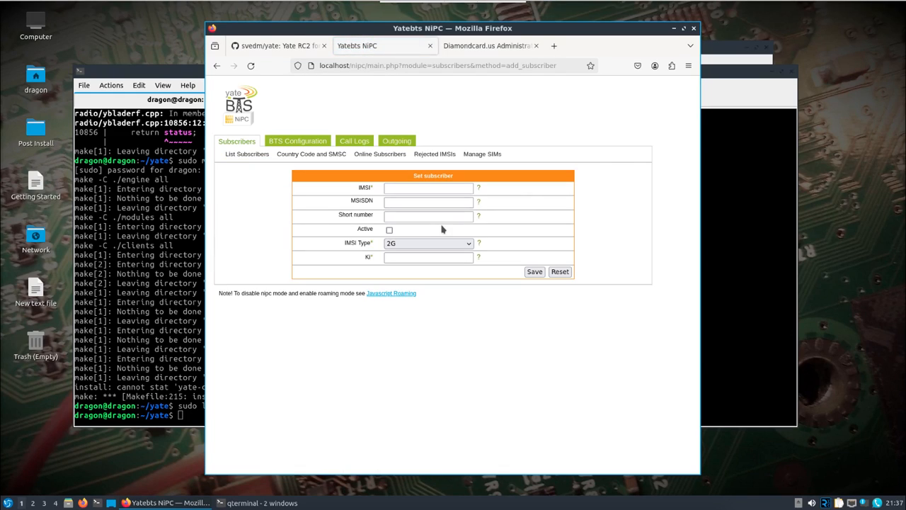
{"action": "mouse_move", "coordinate": [216, 65]}
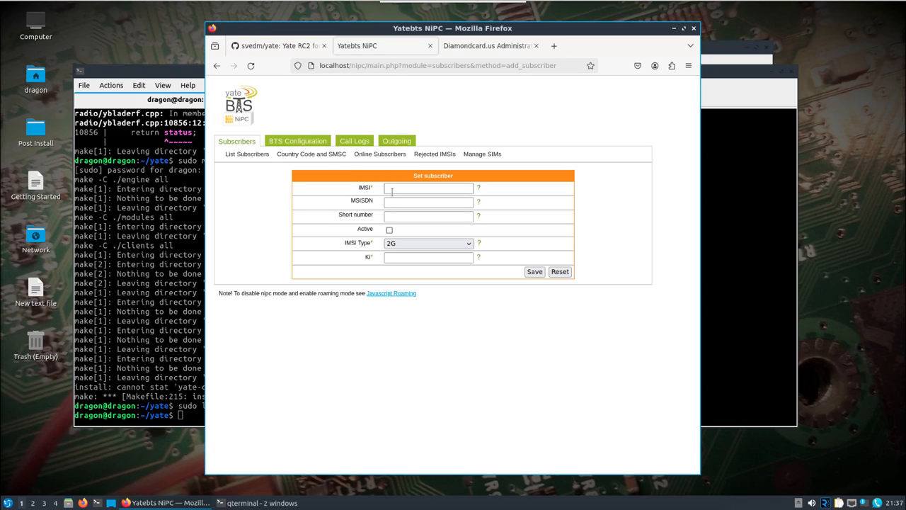
{"action": "left_click", "coordinate": [428, 202]}
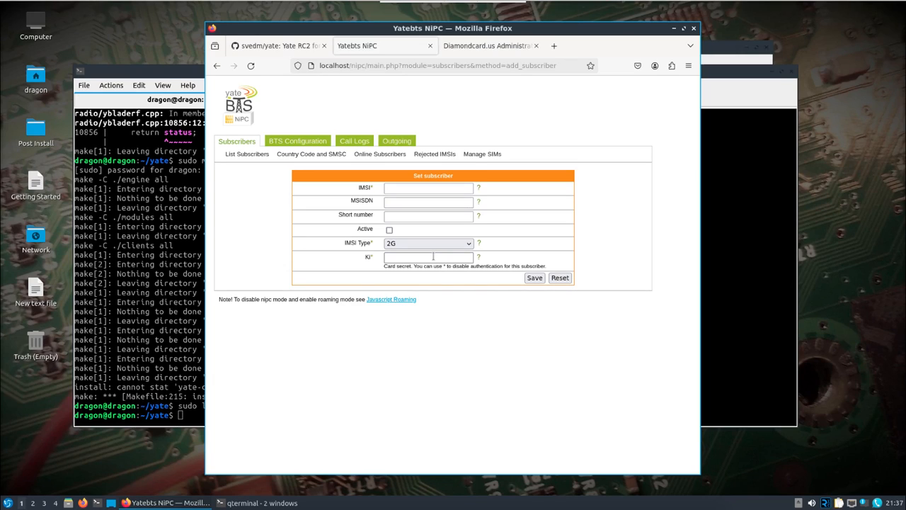
{"action": "left_click", "coordinate": [427, 257]}
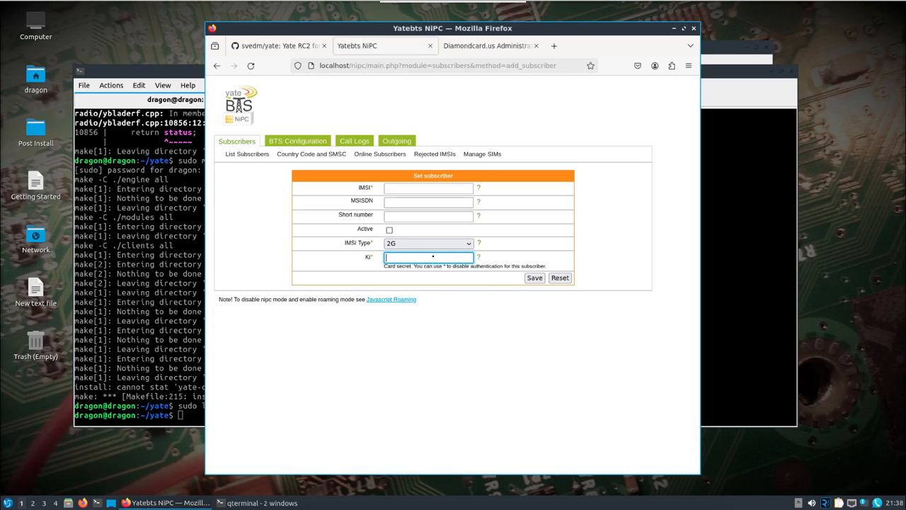
{"action": "type", "text": "*"}
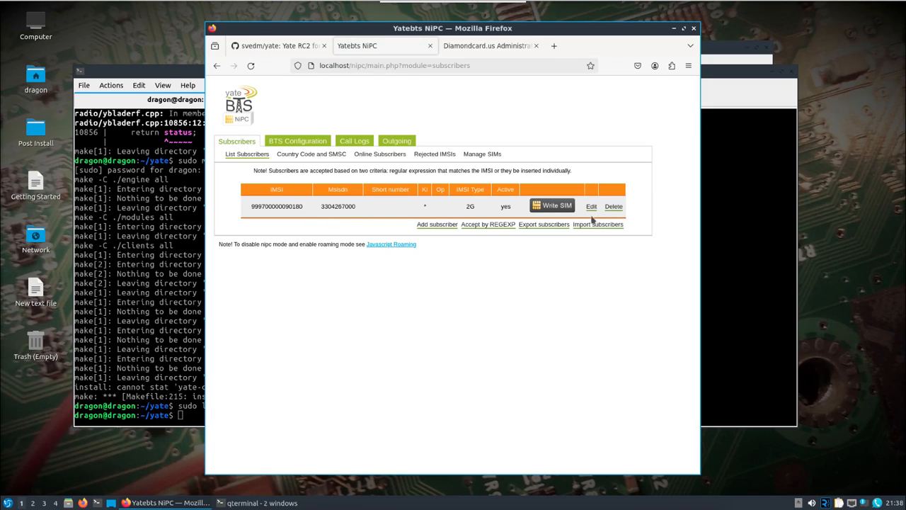
- Open the Country Code and SMSC form (code 1, SMSC '*') for modification
{"action": "left_click", "coordinate": [311, 153]}
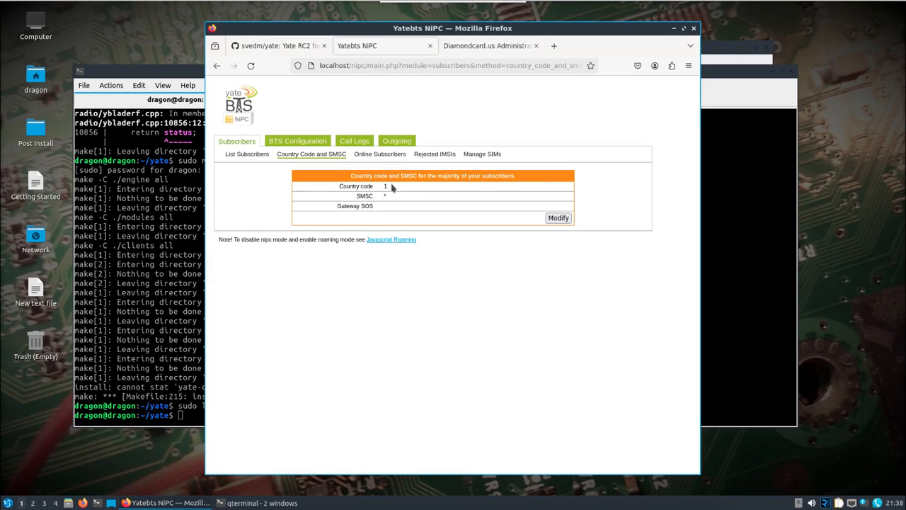
{"action": "mouse_move", "coordinate": [531, 221]}
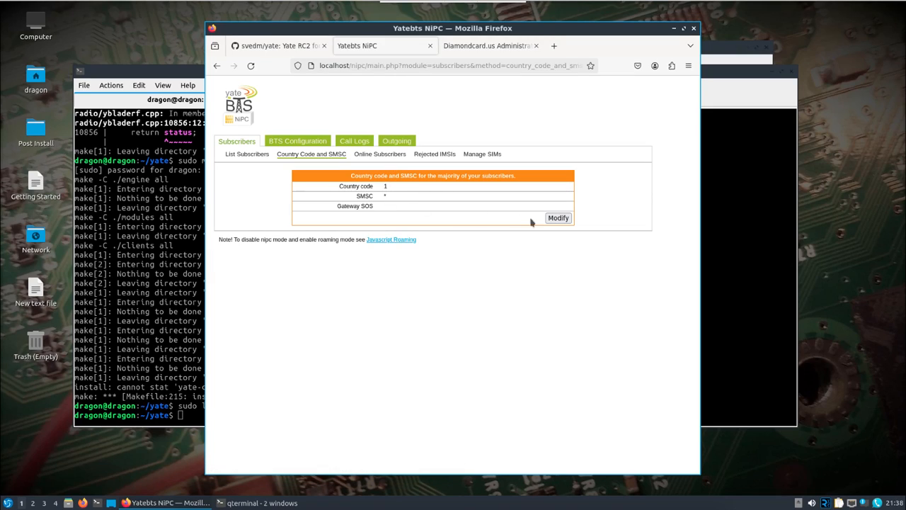
{"action": "left_click", "coordinate": [558, 218]}
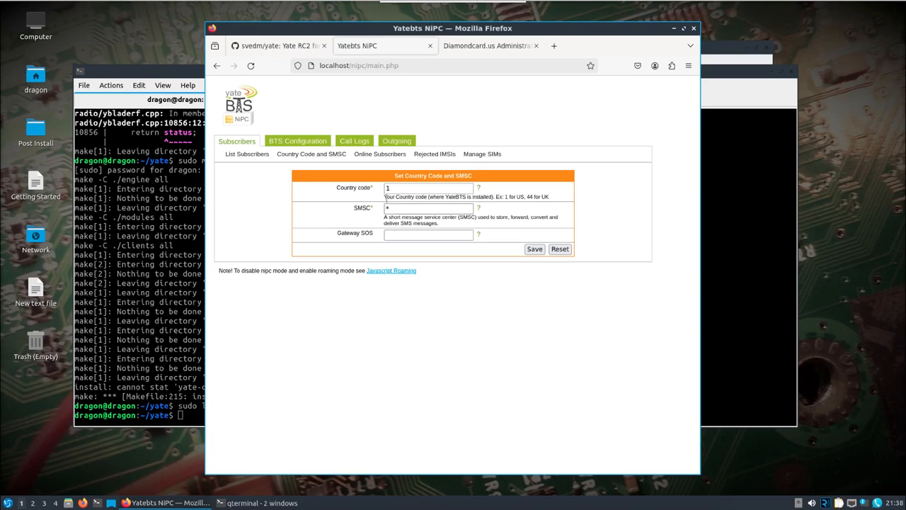
- Open BTS Configuration showing GSM band PCS1900, MCC 001, MNC 01
{"action": "left_click", "coordinate": [298, 140]}
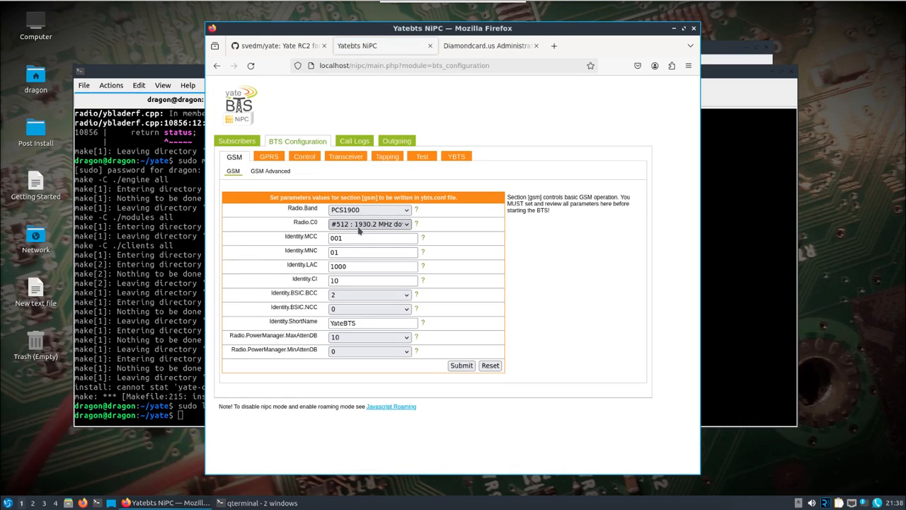
{"action": "mouse_move", "coordinate": [359, 230]}
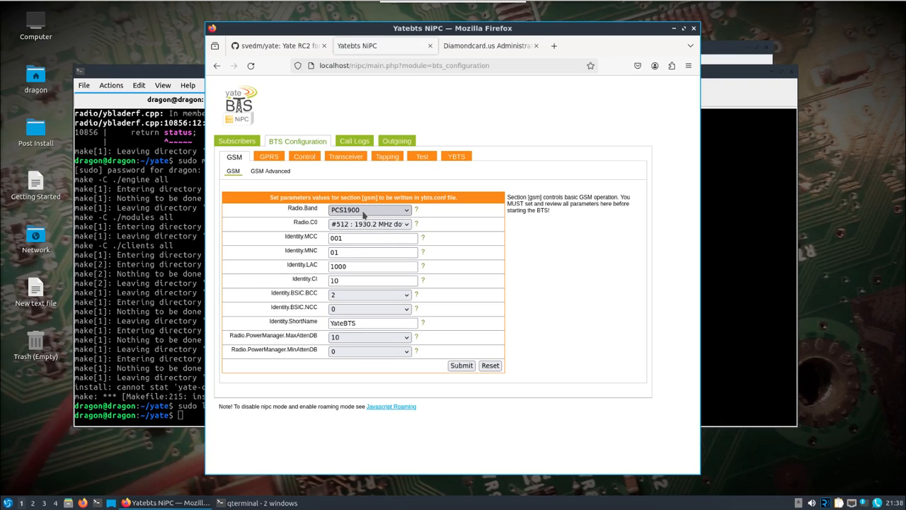
{"action": "mouse_move", "coordinate": [361, 227]}
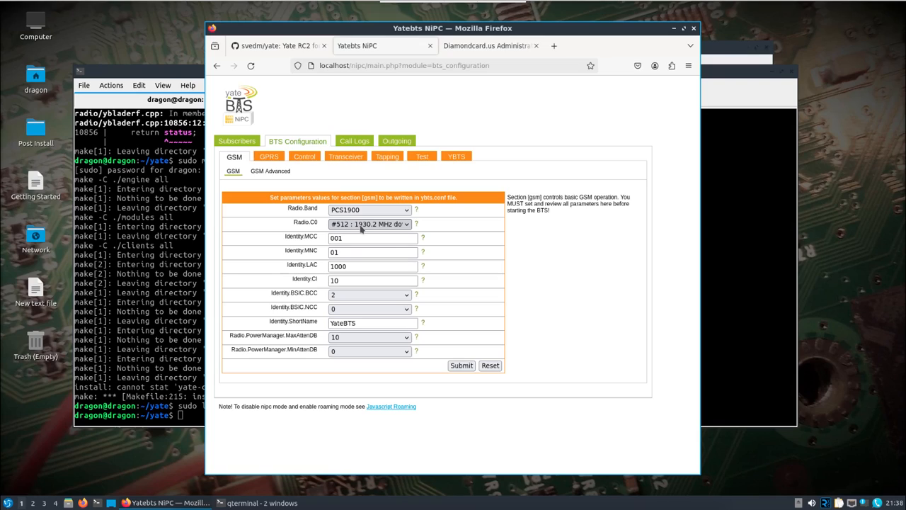
{"action": "mouse_move", "coordinate": [344, 351]}
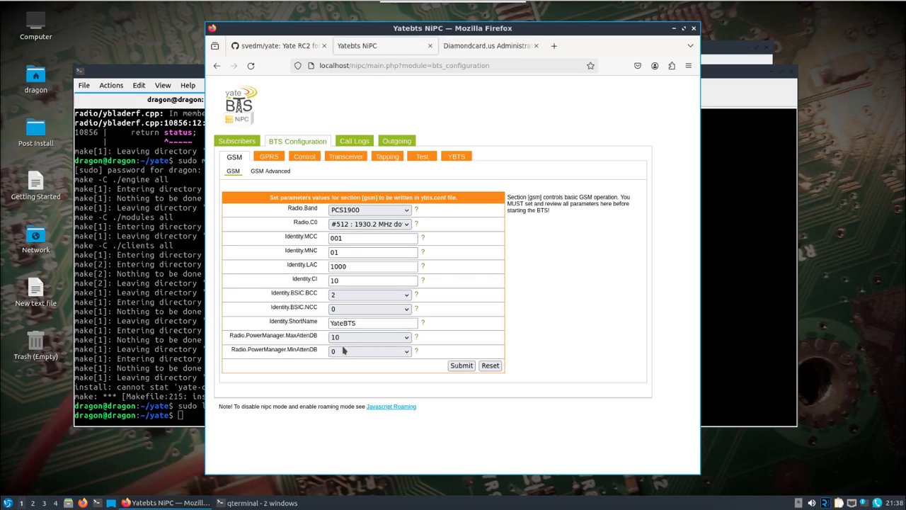
{"action": "mouse_move", "coordinate": [351, 334]}
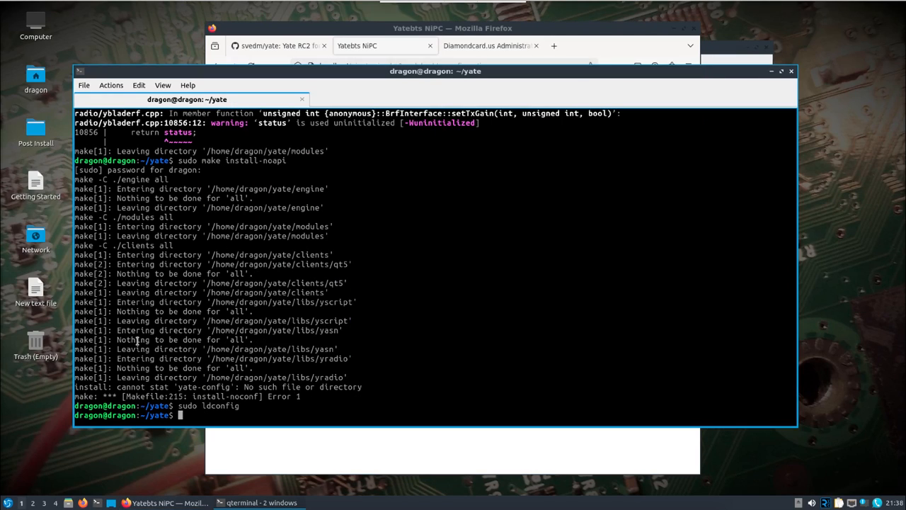
- List /usr/src/yate-rc-3 and /usr/share/Nuand/bladeRF images, then return home
{"action": "type", "text": "cd /usr/"}
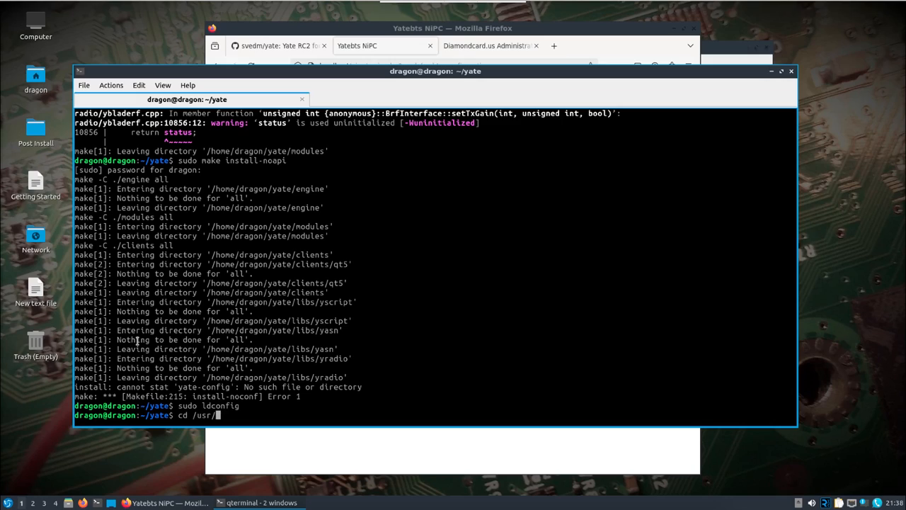
{"action": "type", "text": "src/yate-rc-3/"}
{"action": "type", "text": "ls"}
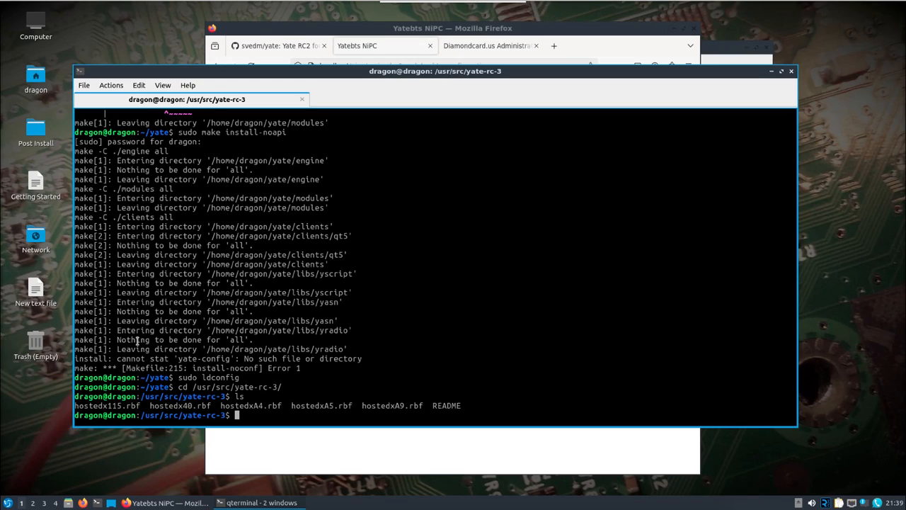
{"action": "type", "text": "cd"}
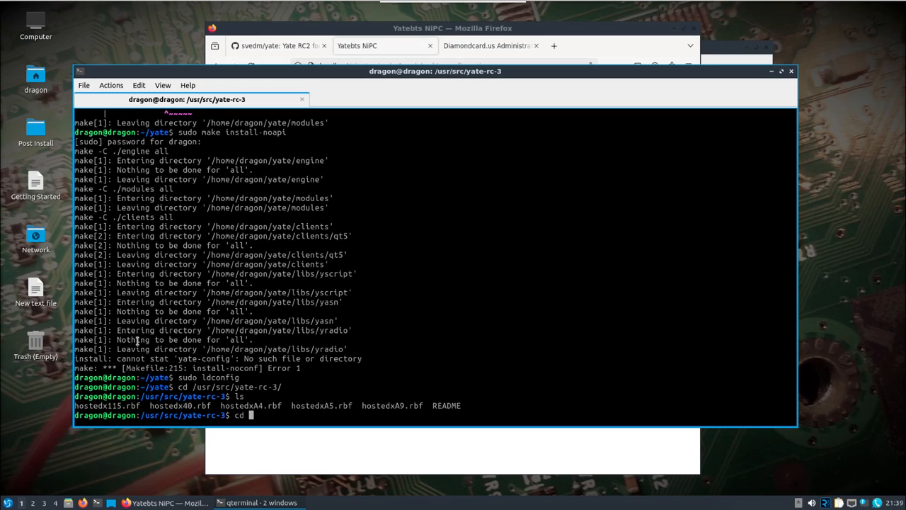
{"action": "type", "text": "/usr/share/Nuand/bladeRF/"}
{"action": "type", "text": "ls"}
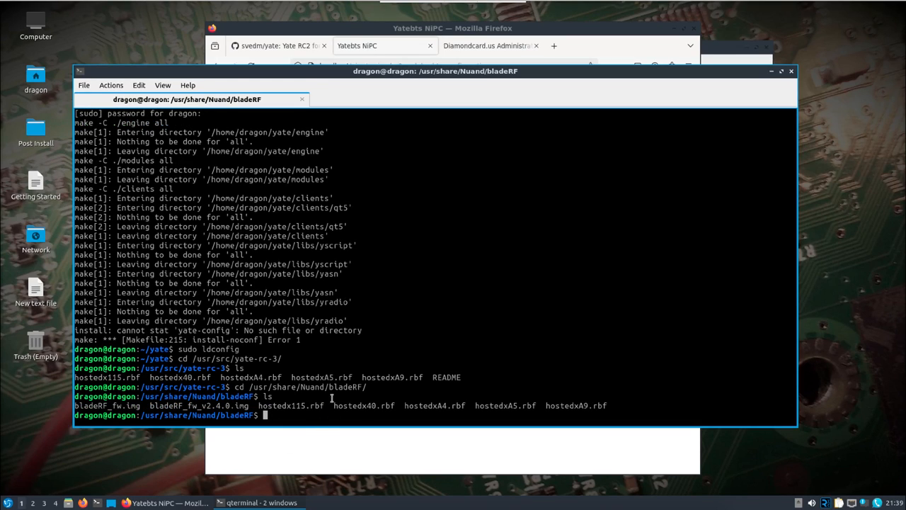
{"action": "mouse_move", "coordinate": [340, 402]}
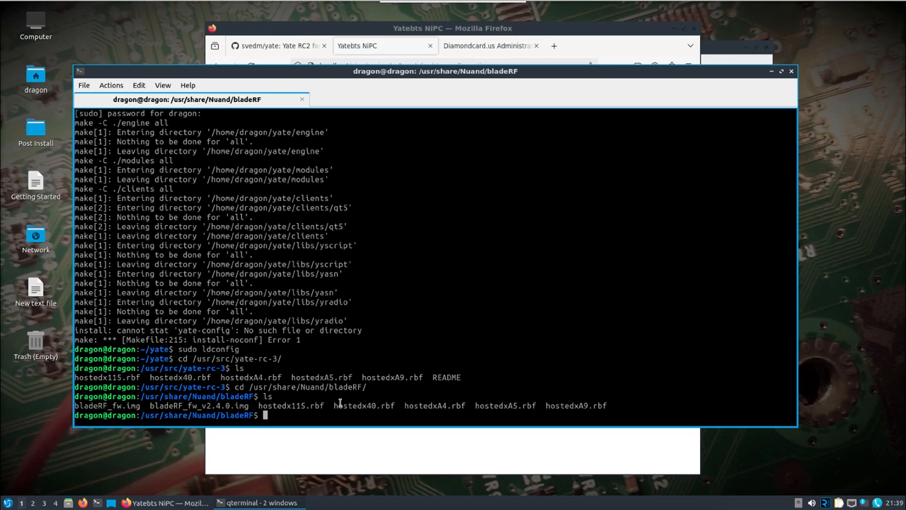
{"action": "double_click", "coordinate": [320, 377]}
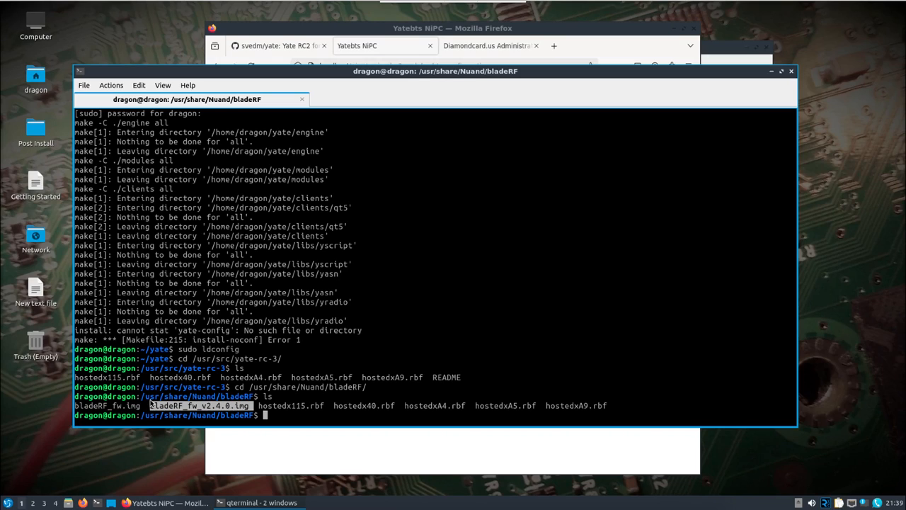
{"action": "mouse_move", "coordinate": [355, 378]}
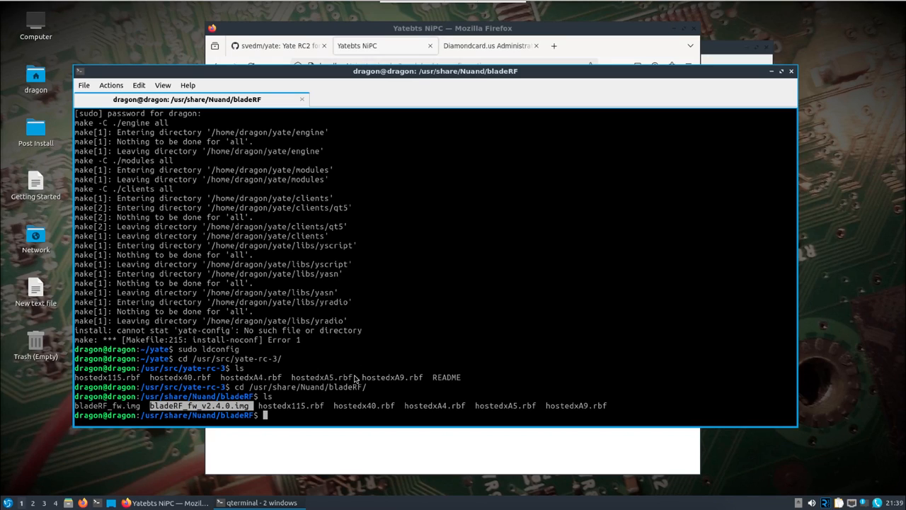
{"action": "double_click", "coordinate": [321, 377]}
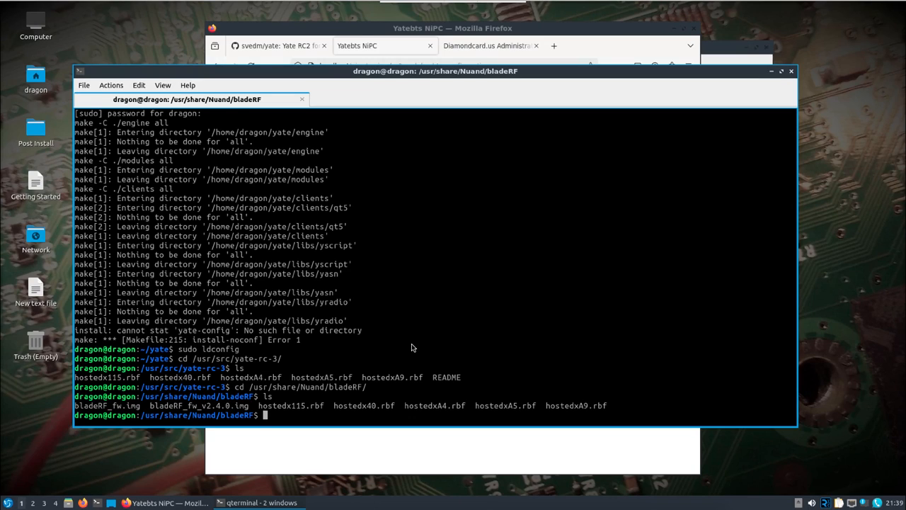
{"action": "type", "text": "cd /home/dragon/"}
{"action": "type", "text": "sudo"}
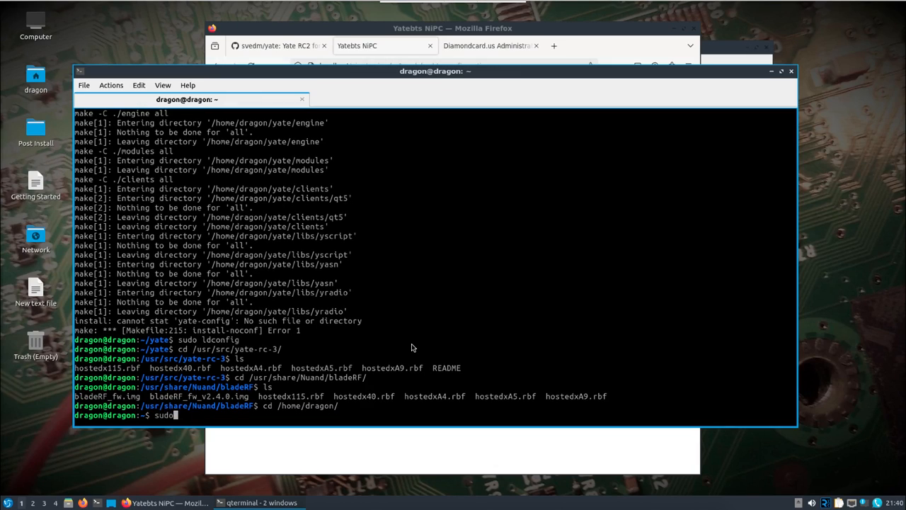
- Launch sudo yate -vvv and move the NiPC window aside to view the log
{"action": "type", "text": "yate -"}
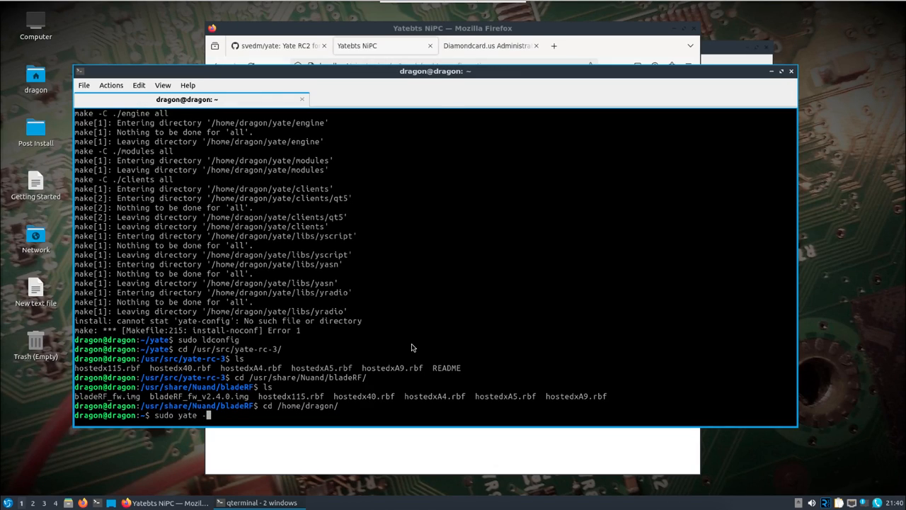
{"action": "type", "text": "vvv"}
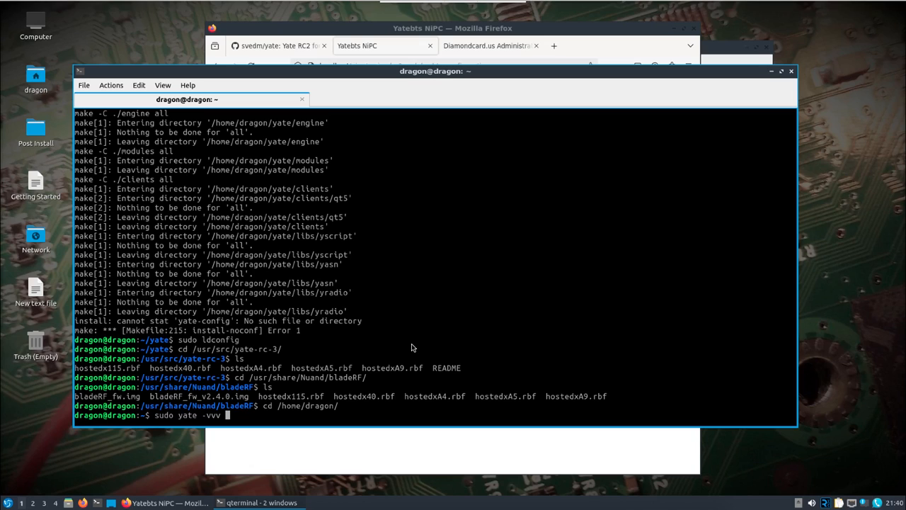
{"action": "key", "text": "Return"}
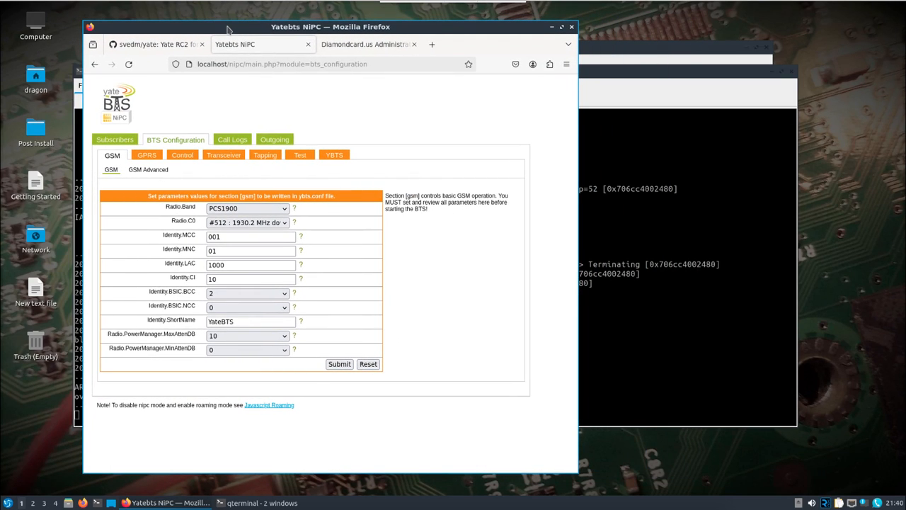
{"action": "mouse_move", "coordinate": [639, 282]}
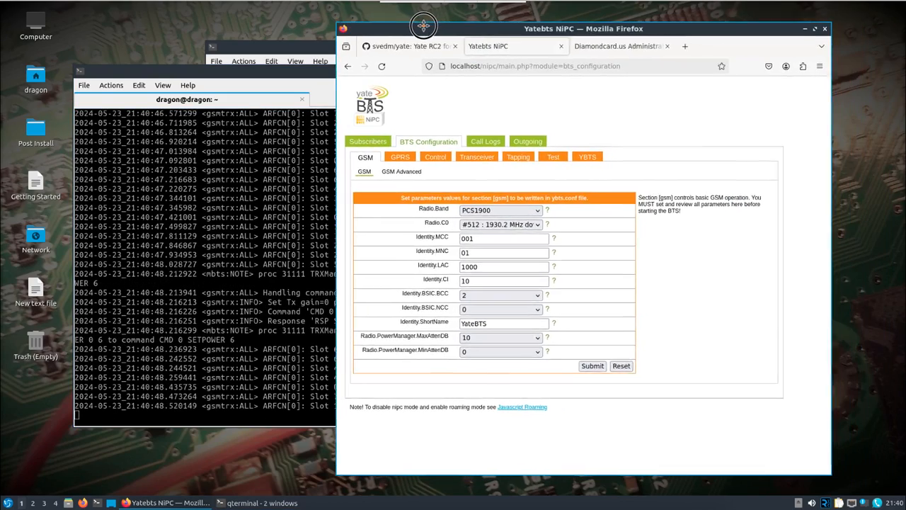
{"action": "left_click_drag", "start_coordinate": [424, 27], "coordinate": [374, 26]}
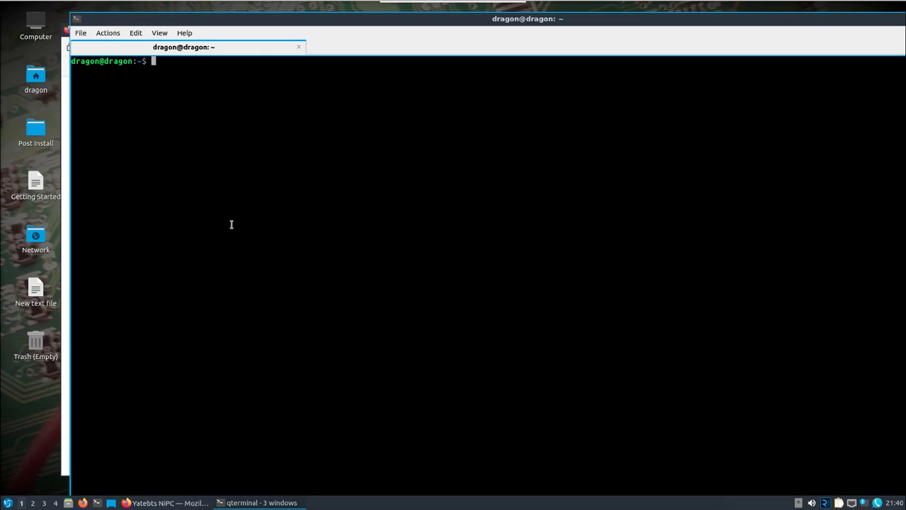
- Run scrcpy to mirror the phone, dismiss the removable-medium prompt, and rerun scrcpy
{"action": "type", "text": "scrc"}
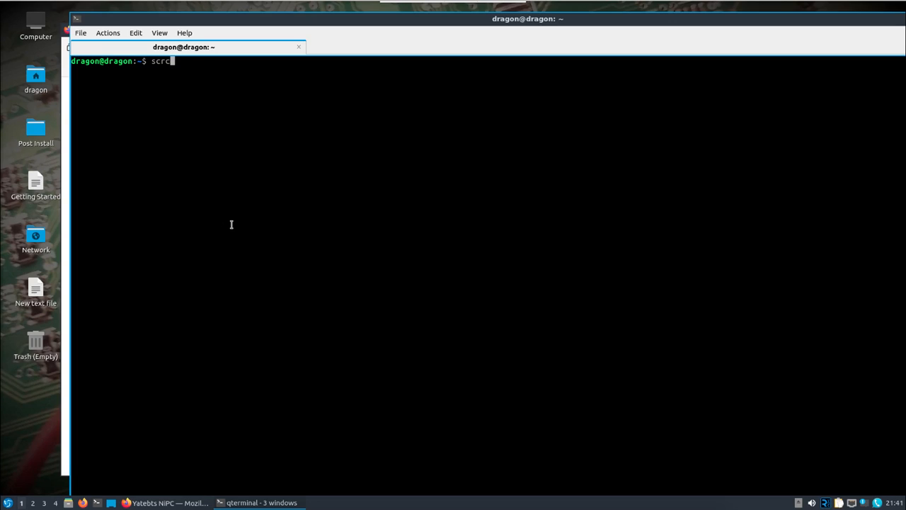
{"action": "type", "text": "py"}
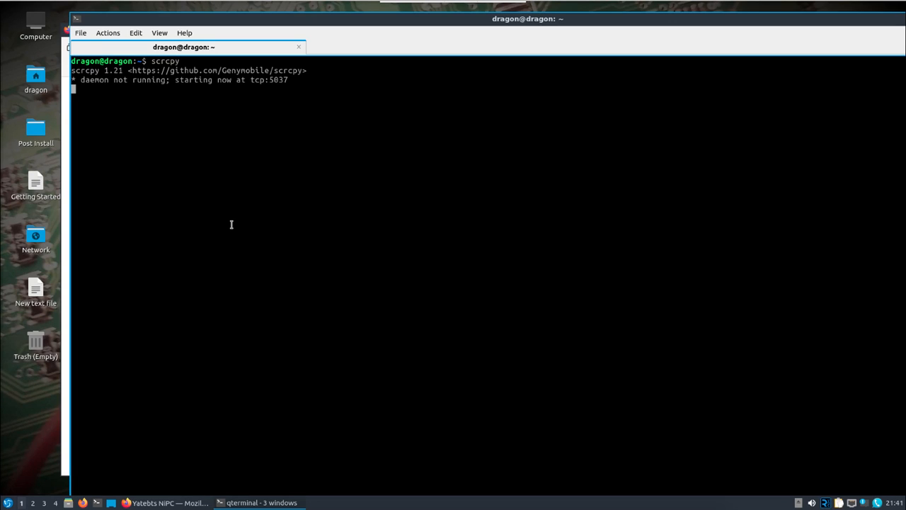
{"action": "mouse_move", "coordinate": [167, 167]}
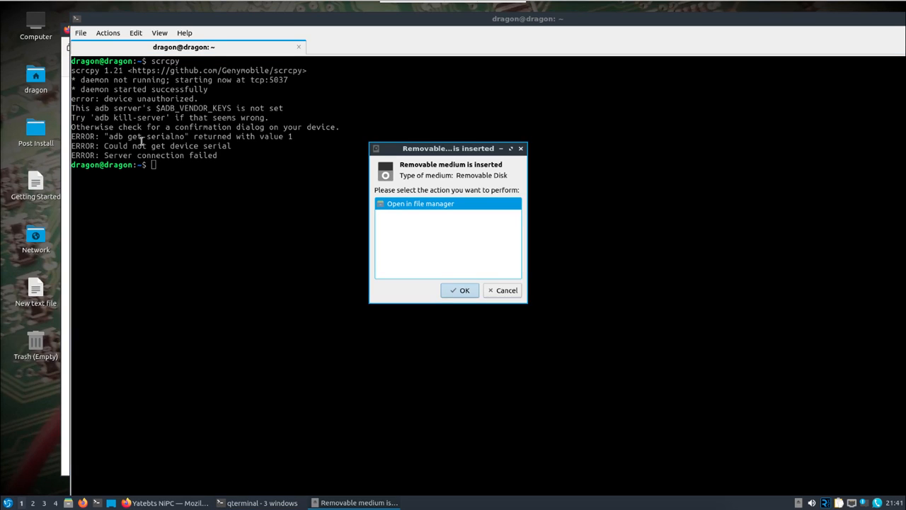
{"action": "left_click", "coordinate": [502, 291]}
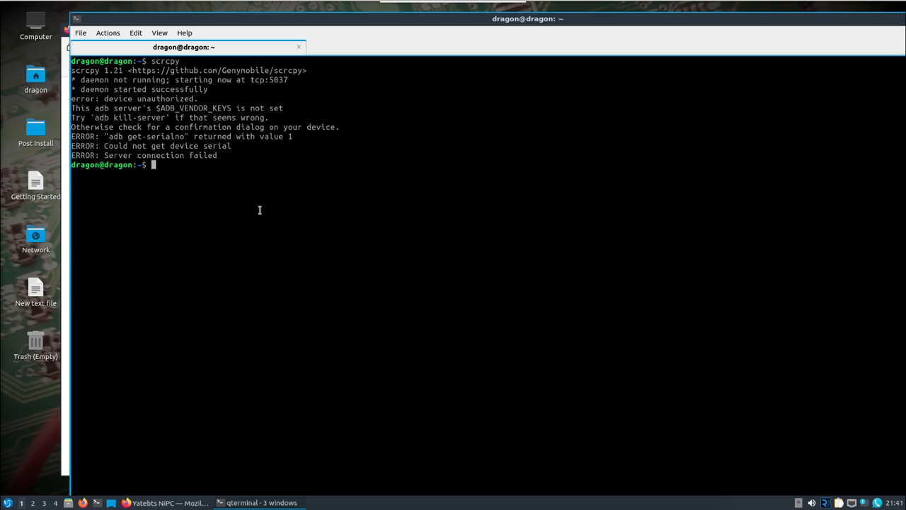
{"action": "type", "text": "scrcpy"}
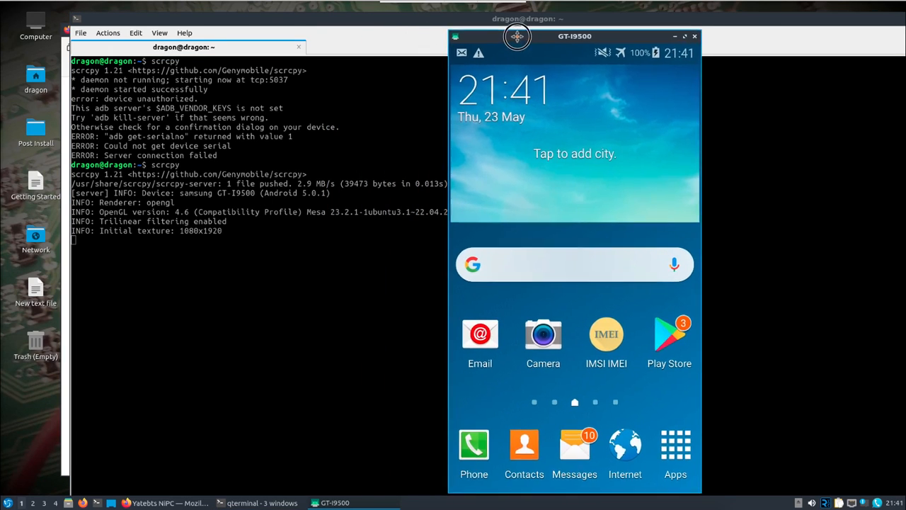
- Place the GT-I9500 scrcpy mirror window at the right side of the screen
{"action": "left_click", "coordinate": [675, 36]}
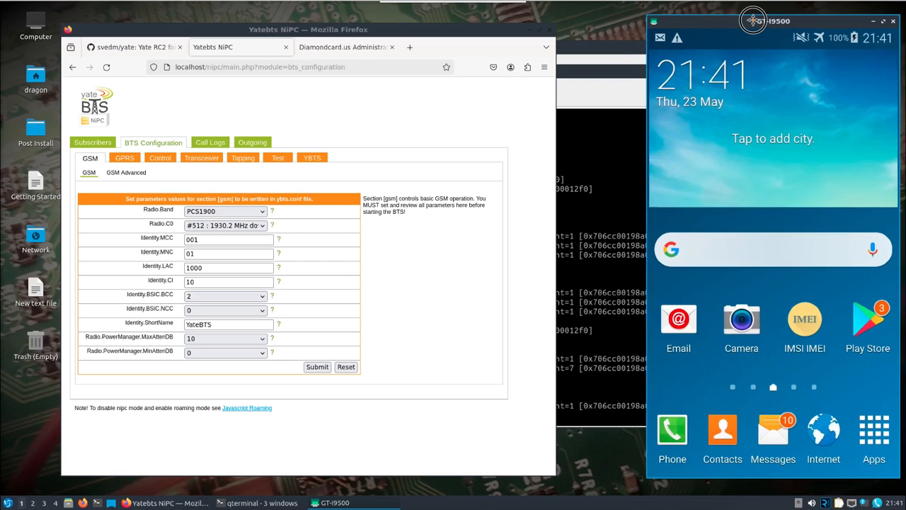
{"action": "left_click_drag", "start_coordinate": [753, 29], "coordinate": [444, 29]}
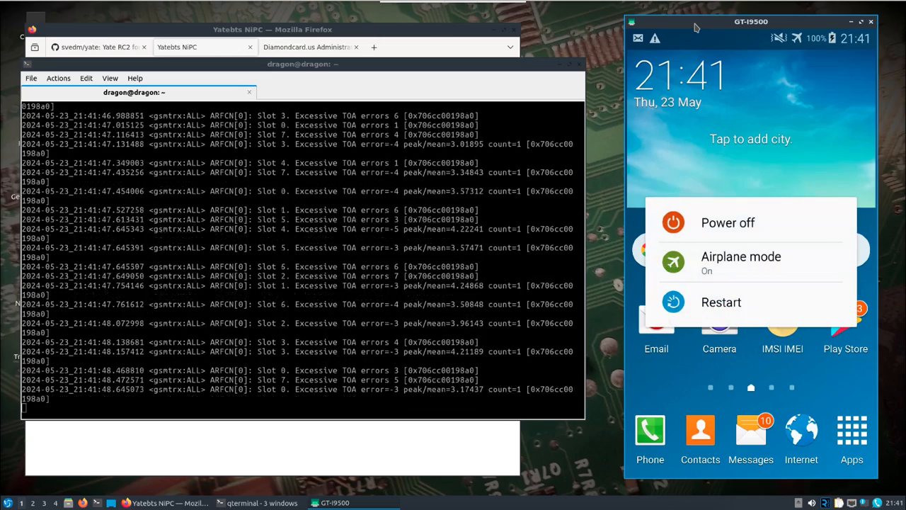
- Switch off the phone's airplane mode and confirm TURN OFF
{"action": "left_click", "coordinate": [741, 256]}
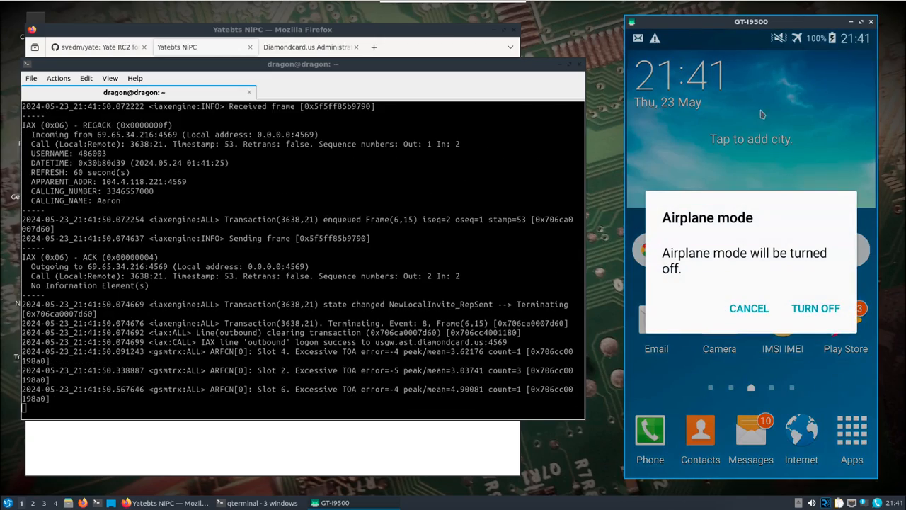
{"action": "left_click", "coordinate": [816, 308]}
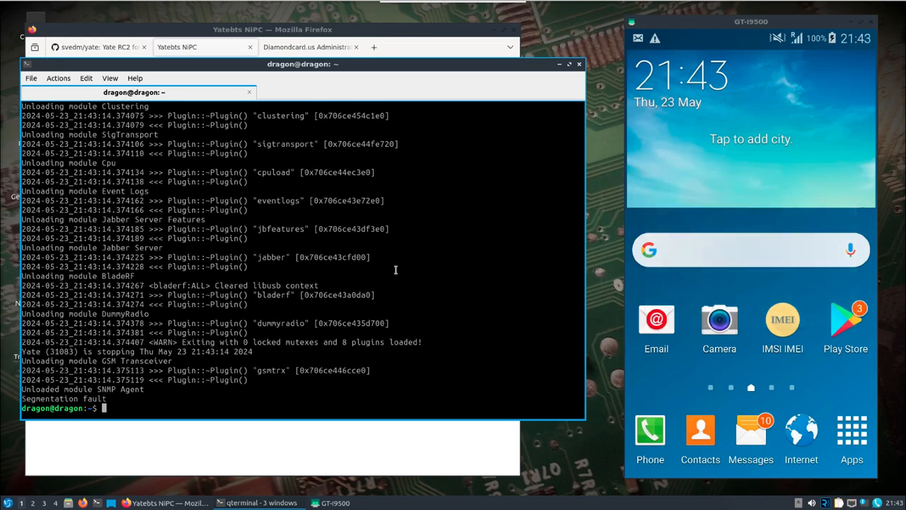
{"action": "mouse_move", "coordinate": [355, 92]}
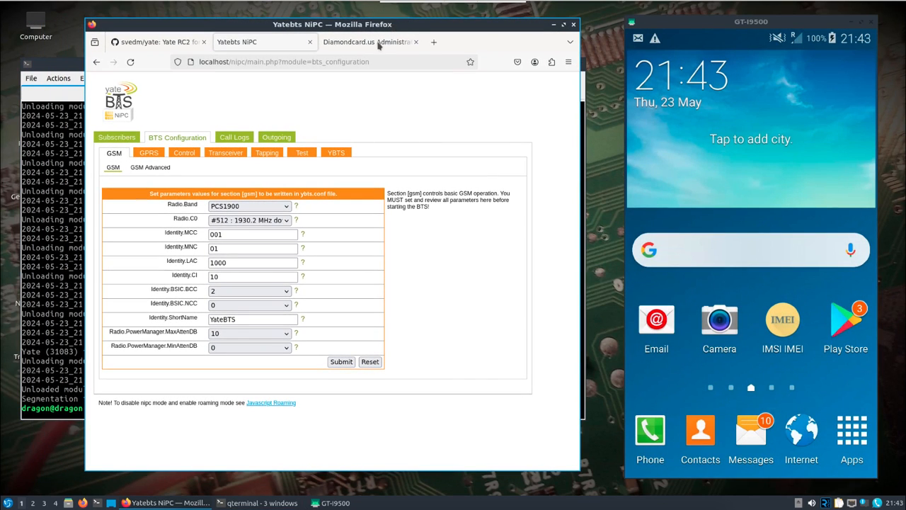
- Switch to the Diamondcard.us Administration tab showing the prefilled login page
{"action": "left_click", "coordinate": [368, 42]}
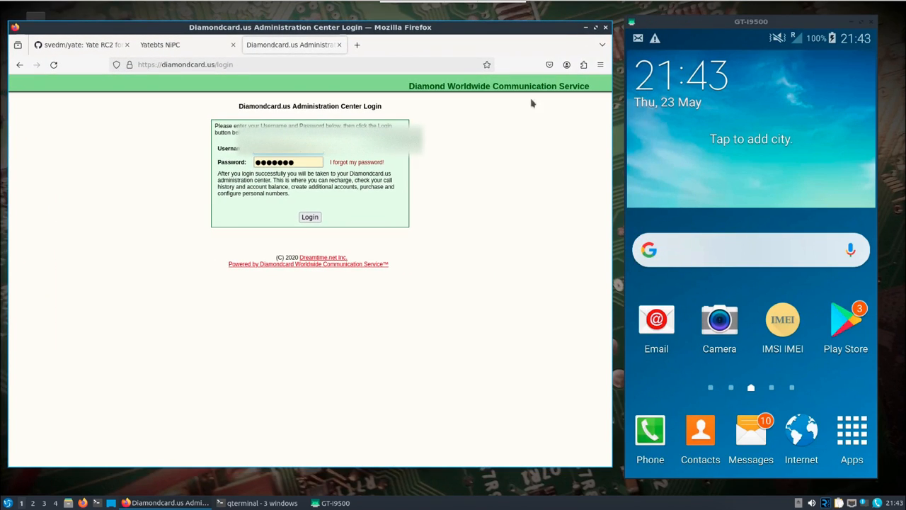
{"action": "mouse_move", "coordinate": [506, 195]}
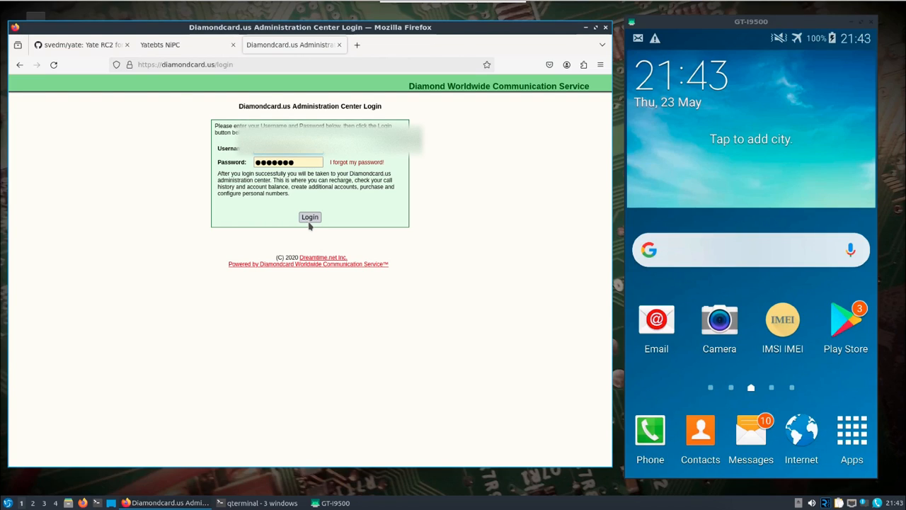
- Submit the Diamondcard.us login credentials, resubmitting while the page loads
{"action": "left_click", "coordinate": [310, 216]}
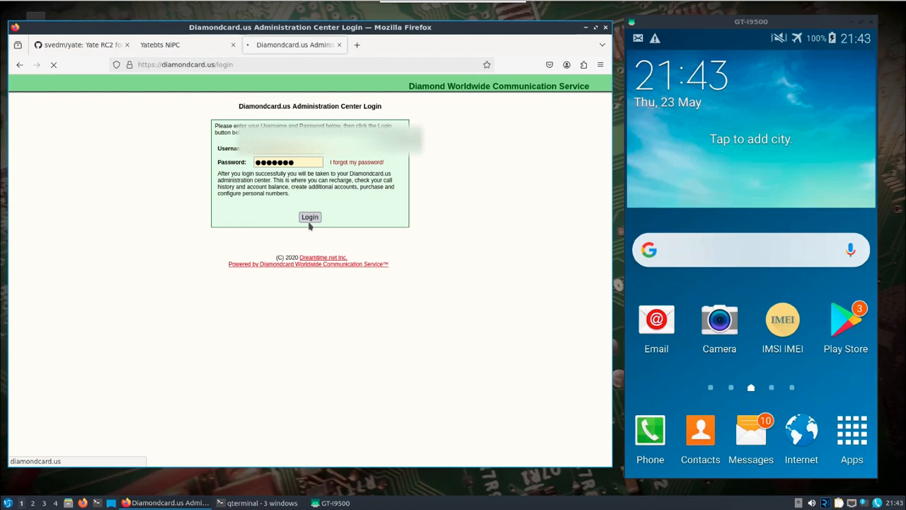
{"action": "left_click", "coordinate": [310, 217]}
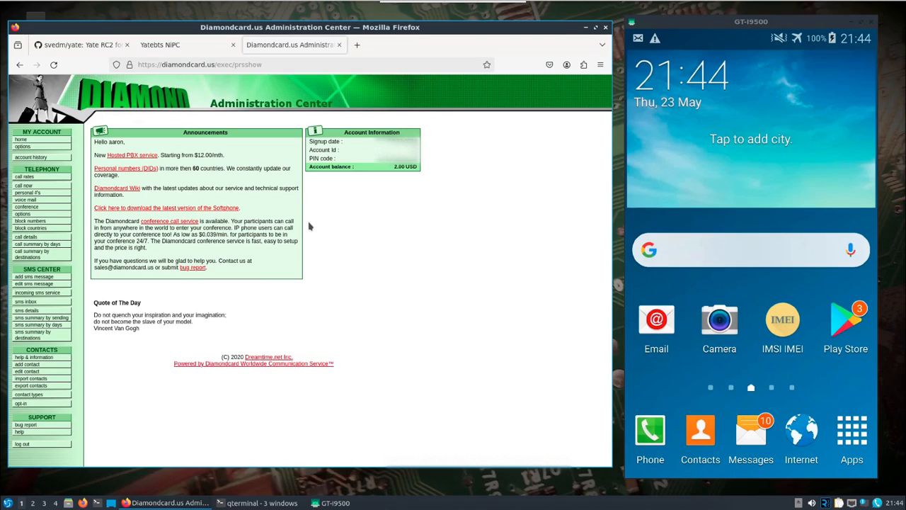
{"action": "mouse_move", "coordinate": [234, 253]}
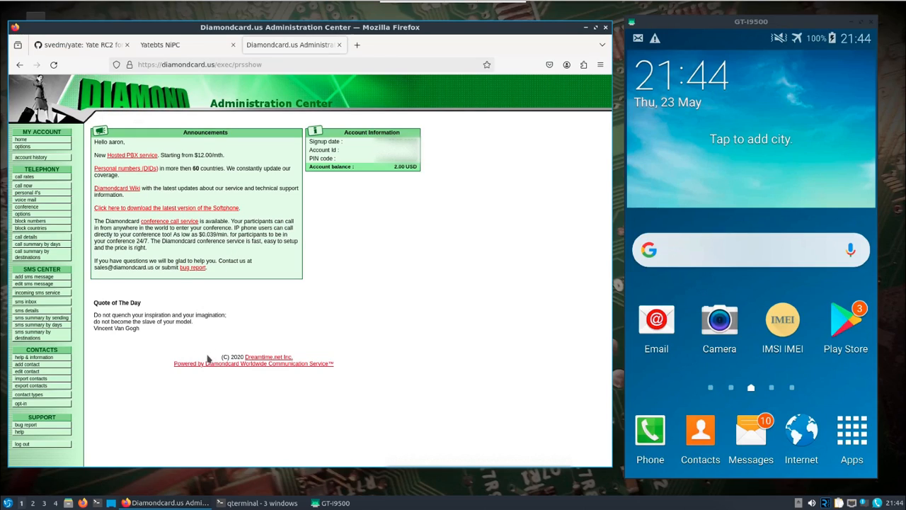
{"action": "mouse_move", "coordinate": [178, 352]}
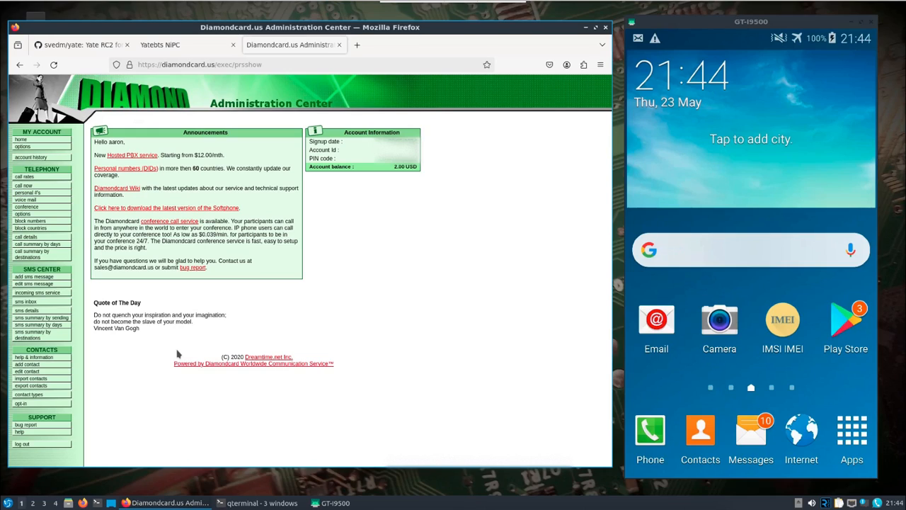
{"action": "mouse_move", "coordinate": [84, 323]}
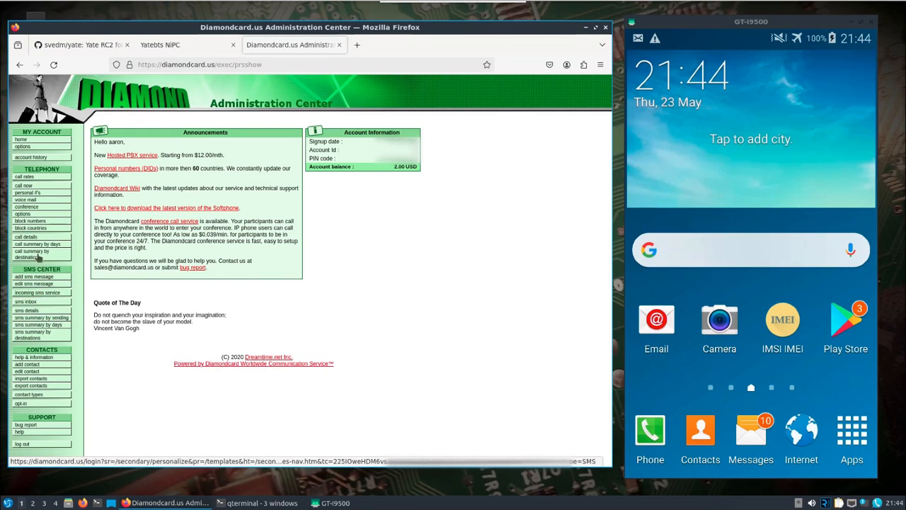
{"action": "mouse_move", "coordinate": [91, 372]}
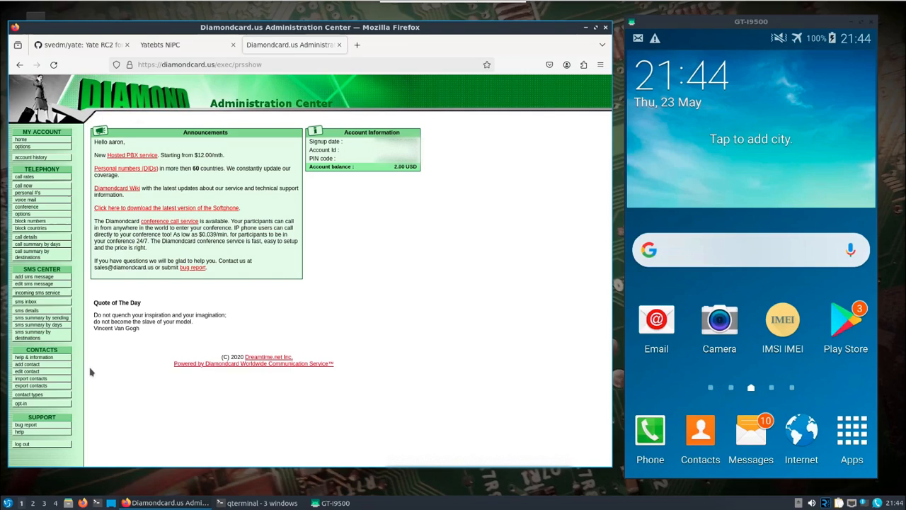
{"action": "mouse_move", "coordinate": [141, 181]}
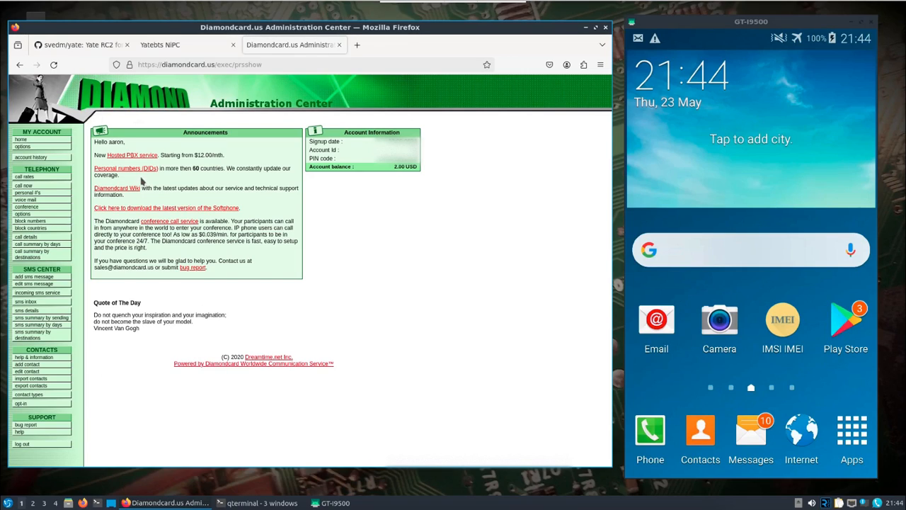